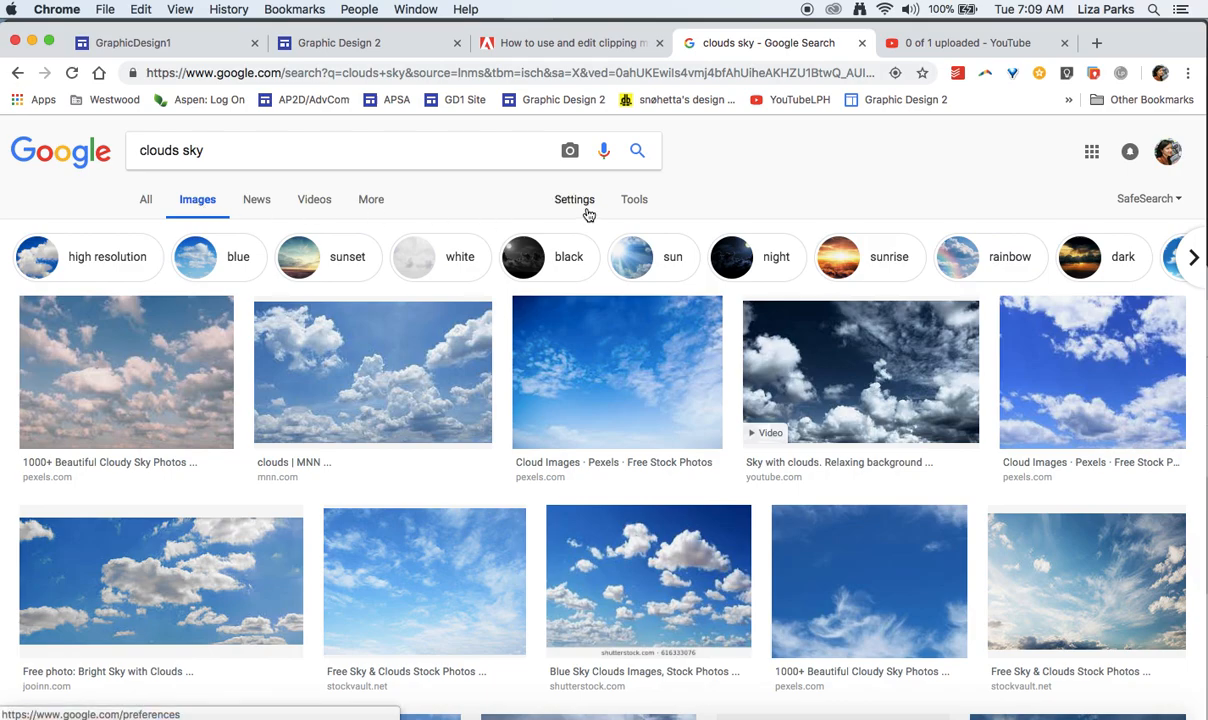
- Filter the 'clouds sky' image results to Large size via the Tools bar
{"action": "left_click", "coordinate": [634, 200]}
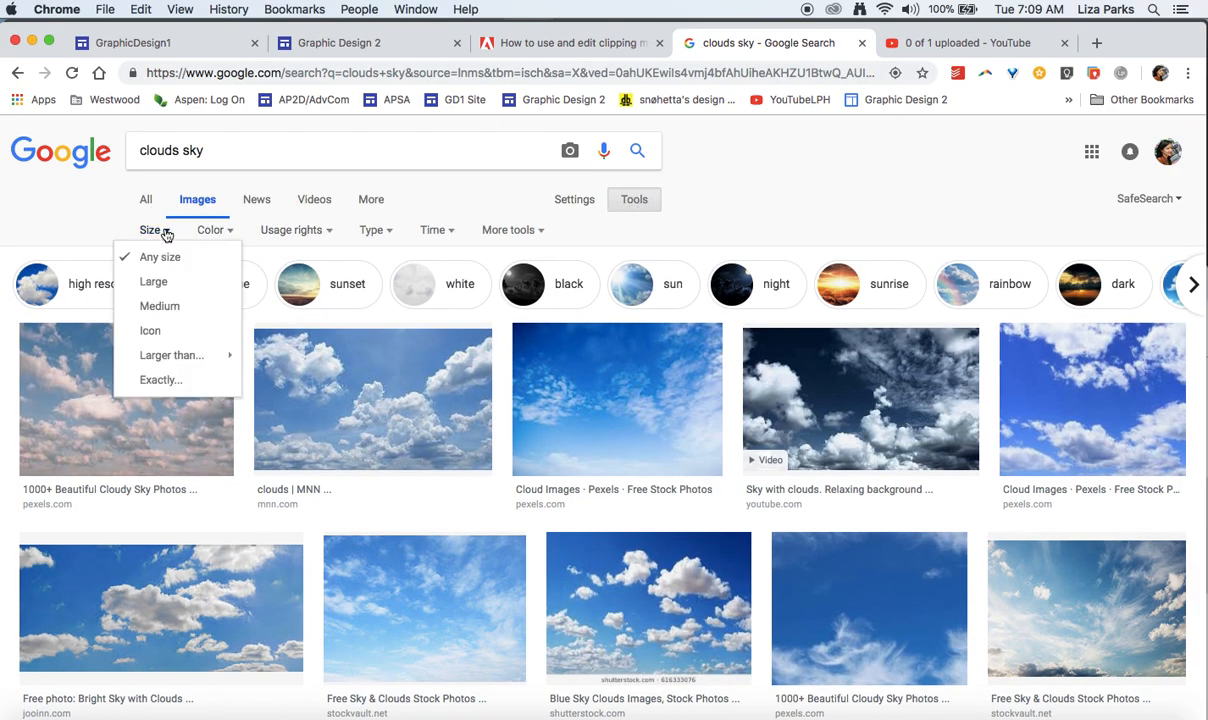
{"action": "mouse_move", "coordinate": [152, 280]}
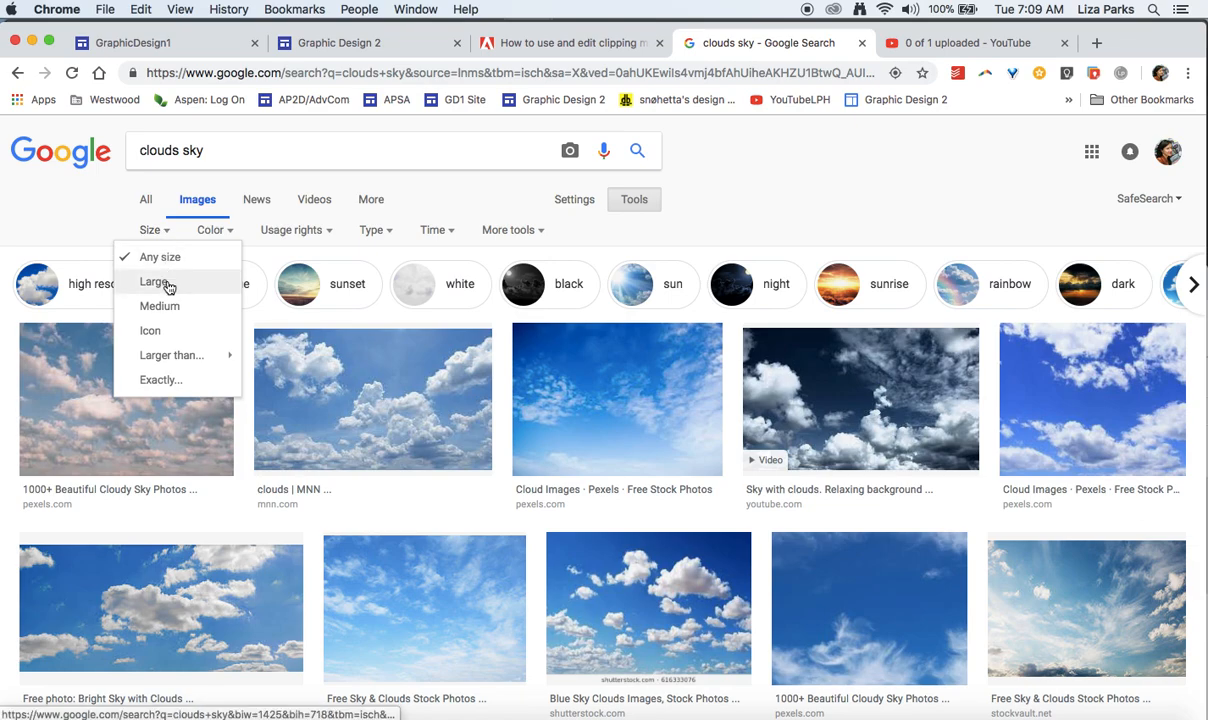
{"action": "left_click", "coordinate": [156, 280]}
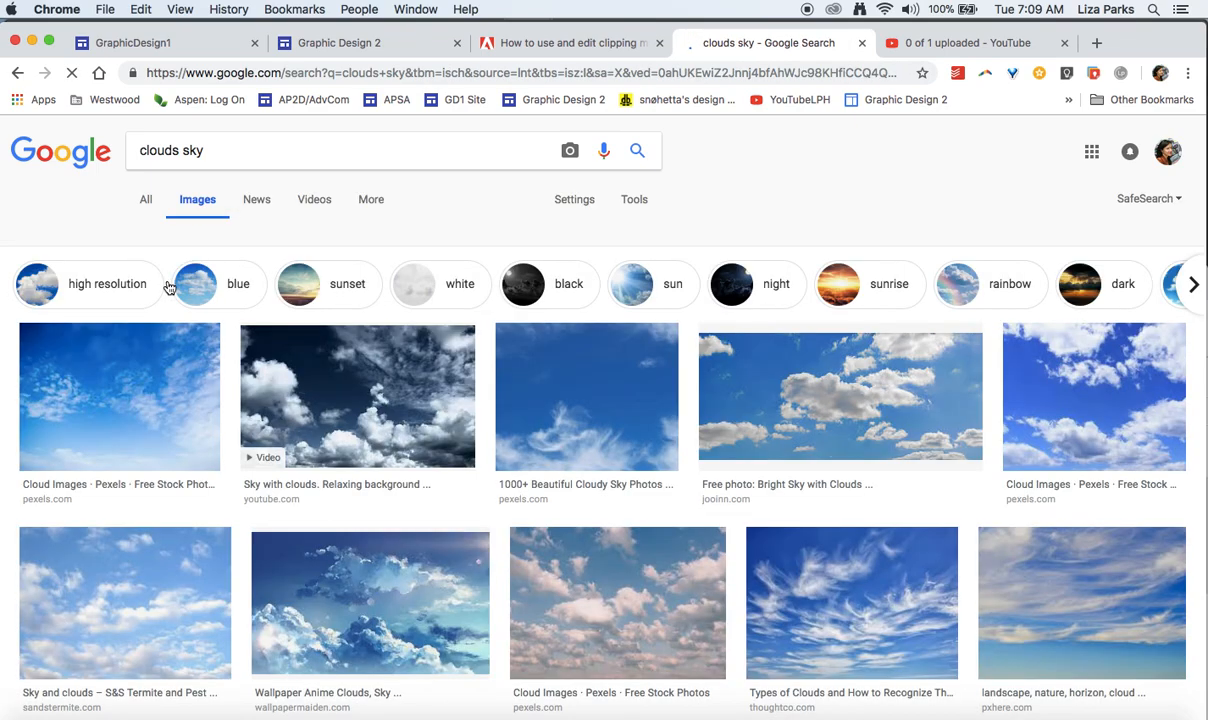
{"action": "left_click", "coordinate": [632, 200]}
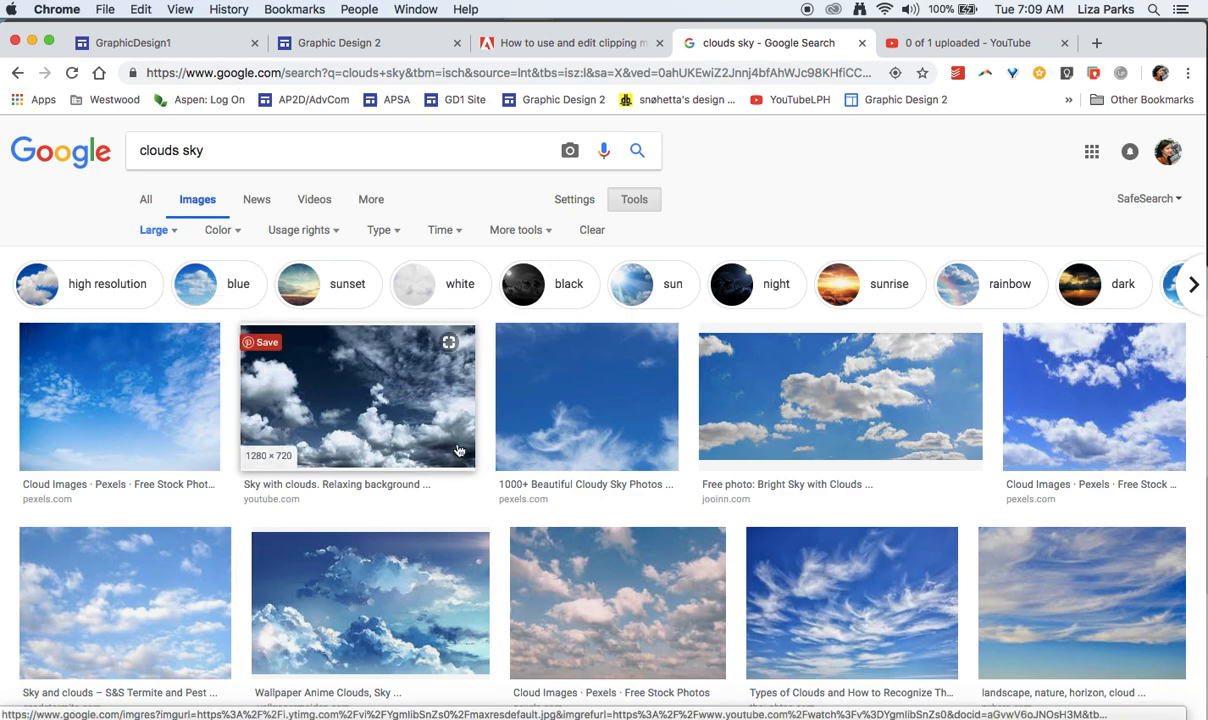
- Preview the bright sky with clouds photo and choose Save Image As
{"action": "left_click", "coordinate": [840, 396]}
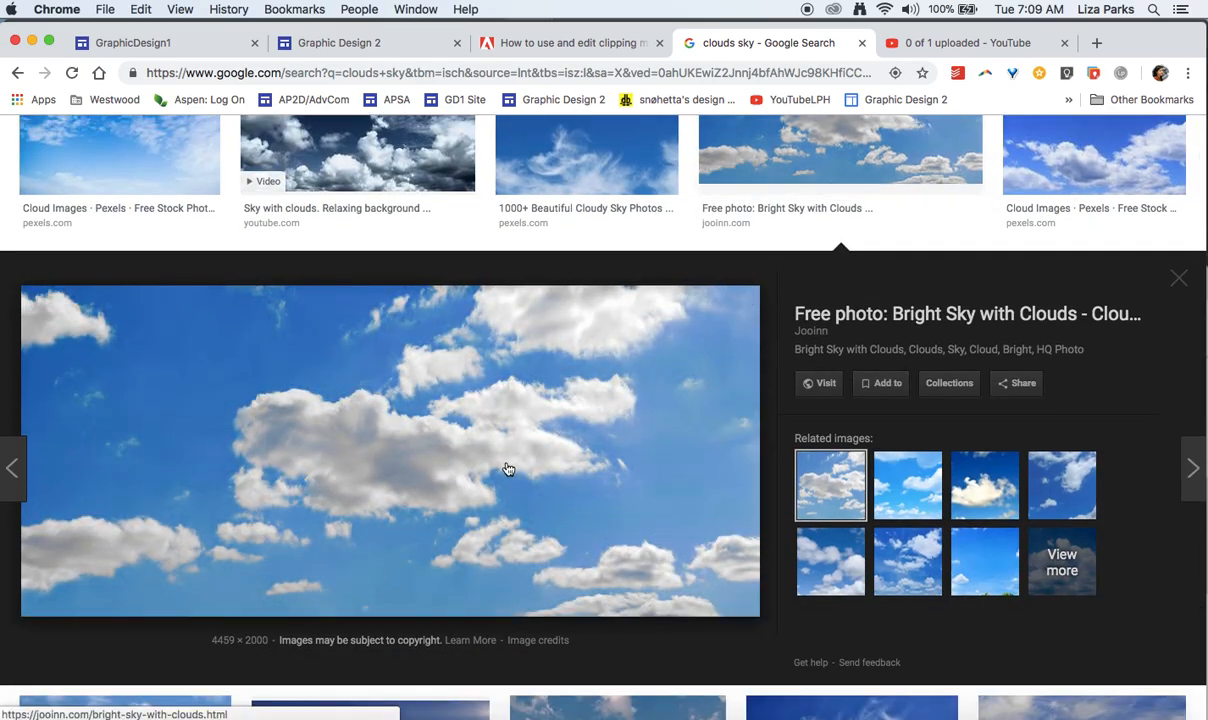
{"action": "mouse_move", "coordinate": [536, 388]}
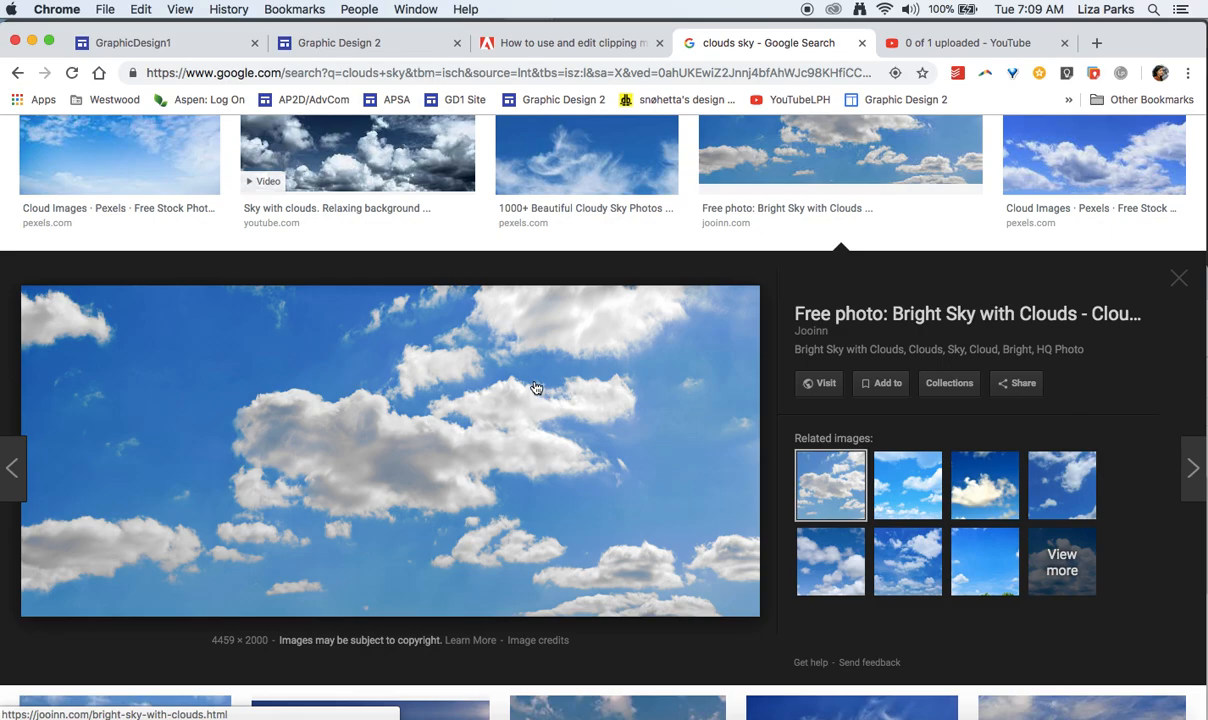
{"action": "right_click", "coordinate": [536, 388]}
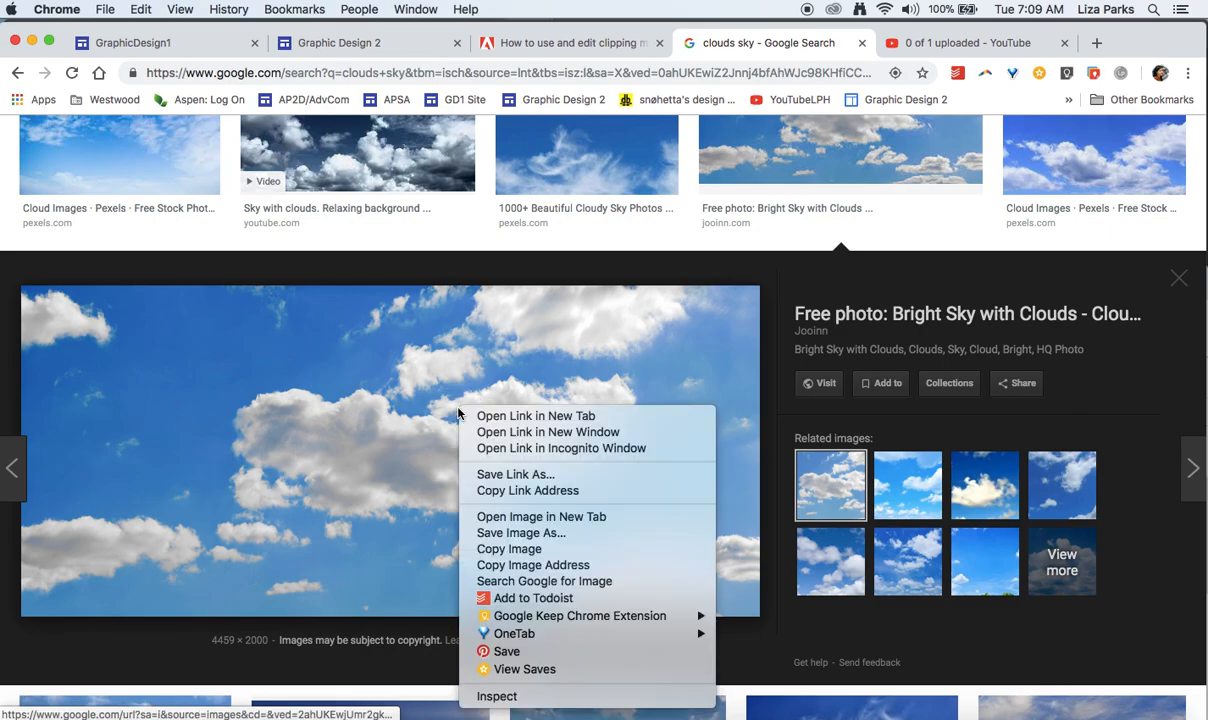
{"action": "mouse_move", "coordinate": [520, 532]}
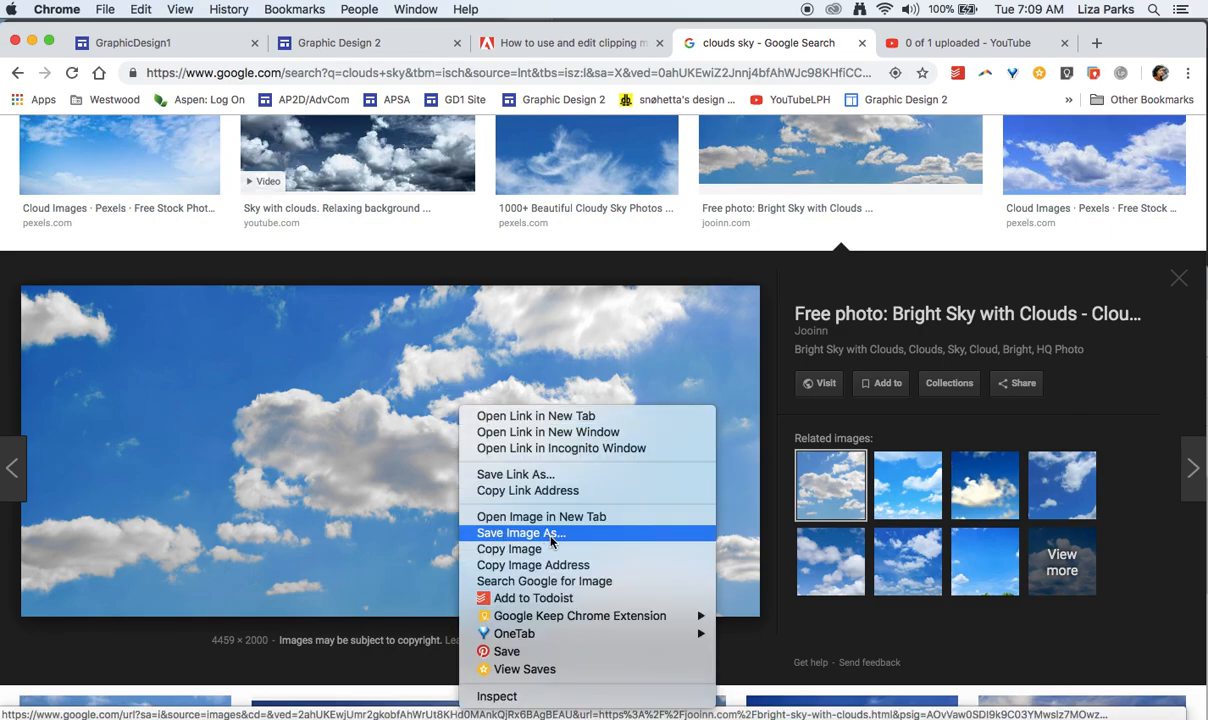
{"action": "left_click", "coordinate": [520, 532]}
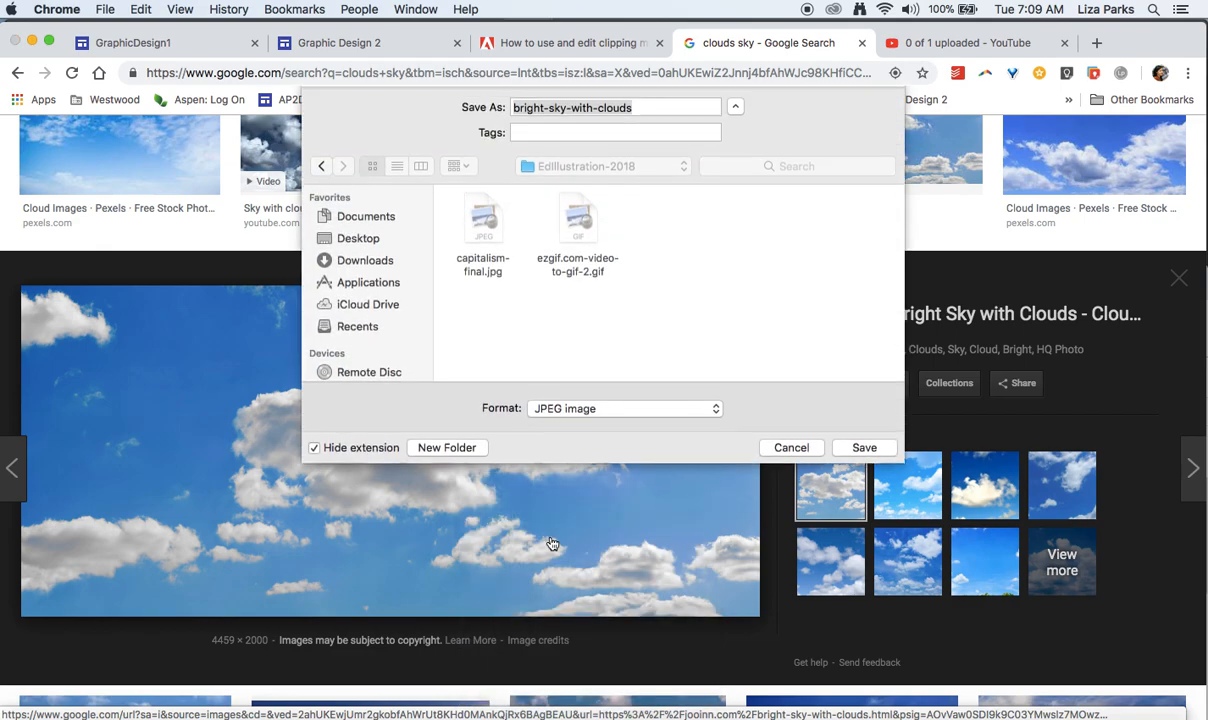
- Save it to the Desktop inside a new folder named 'CLIPPING Images'
{"action": "left_click", "coordinate": [616, 110]}
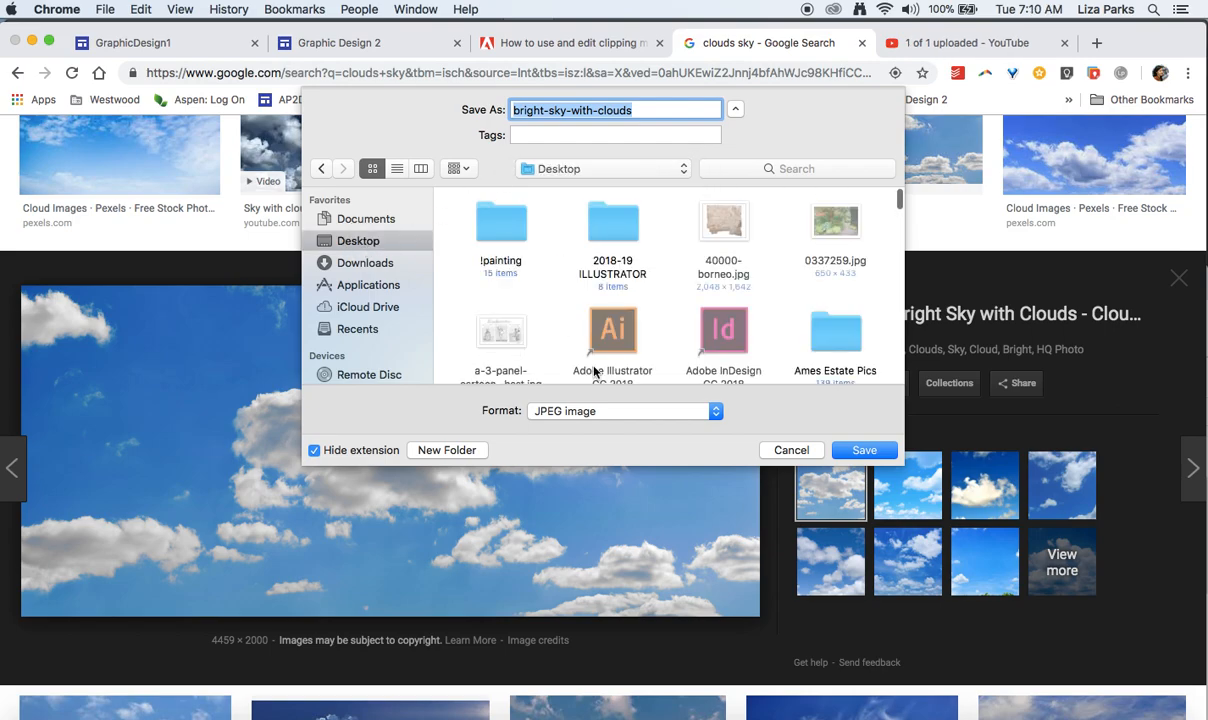
{"action": "left_click", "coordinate": [446, 450]}
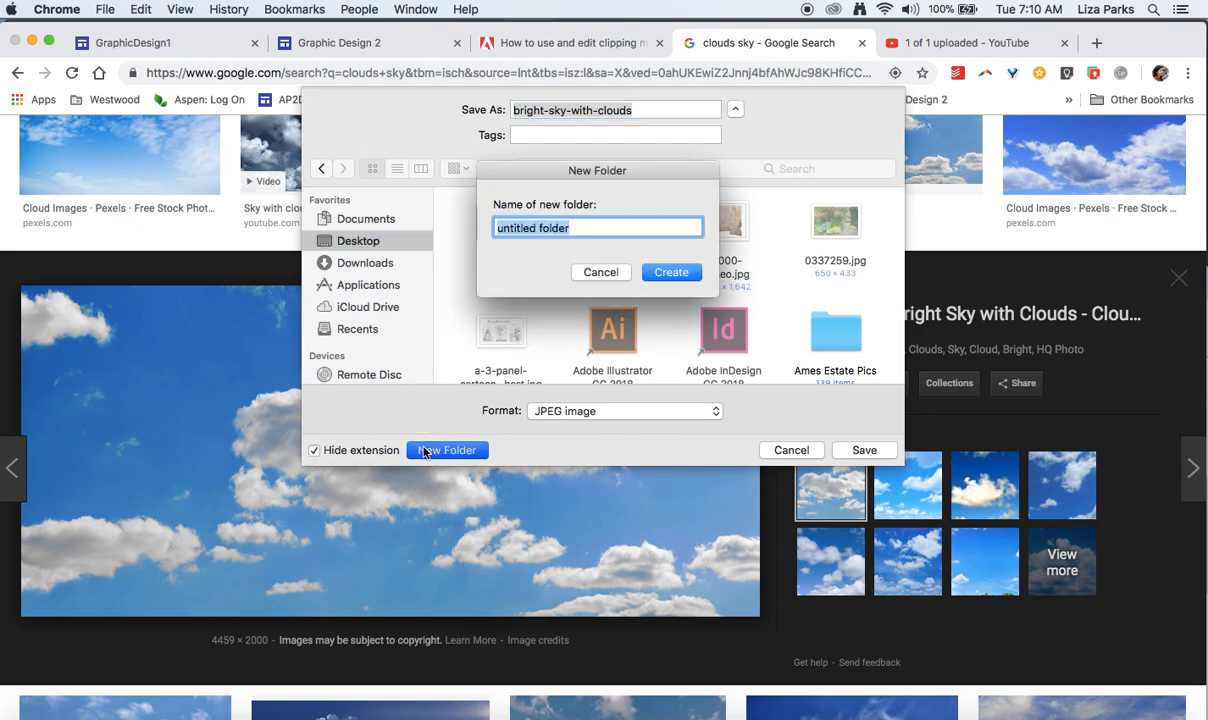
{"action": "type", "text": "CLIPPING"}
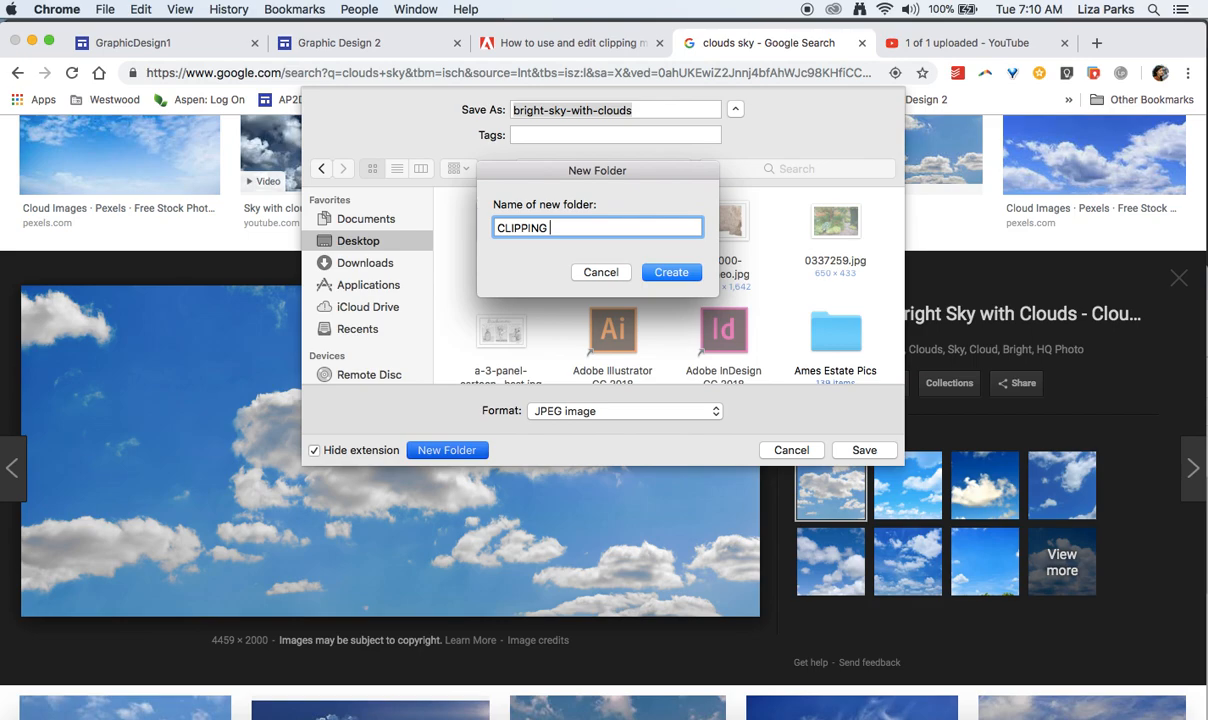
{"action": "type", "text": "Images"}
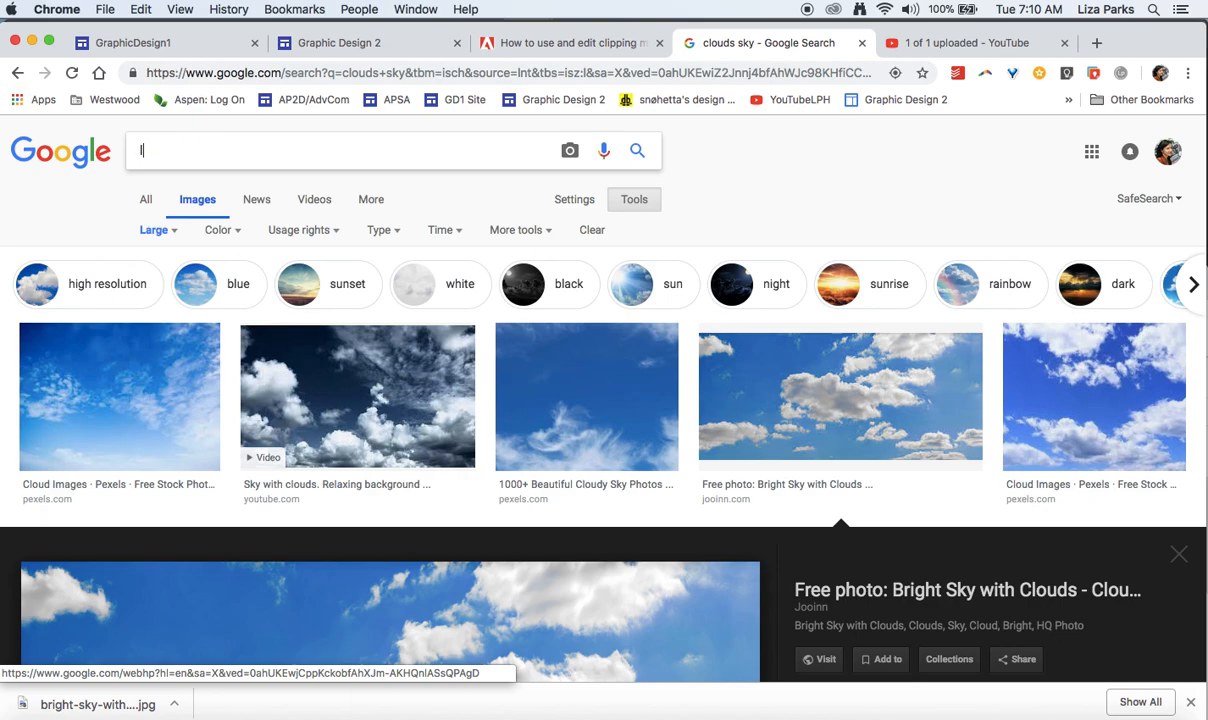
- Search for 'lightning', restrict results to the Photo type and browse them
{"action": "type", "text": "lightning"}
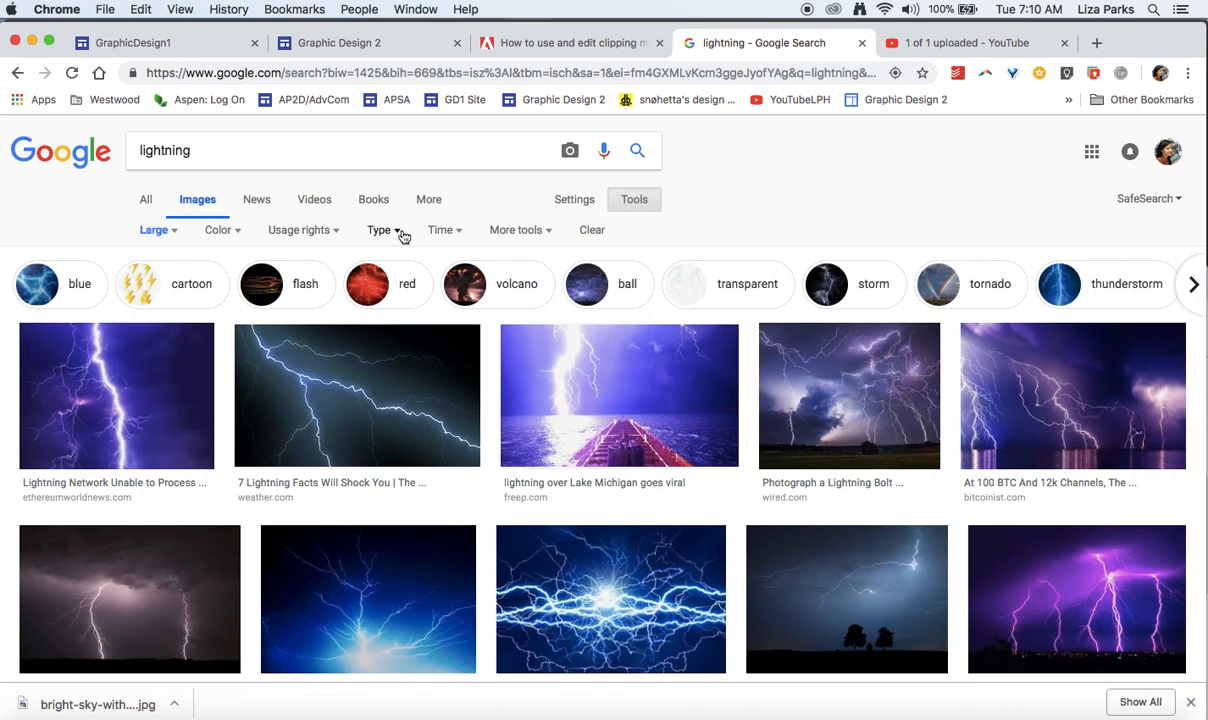
{"action": "left_click", "coordinate": [380, 228]}
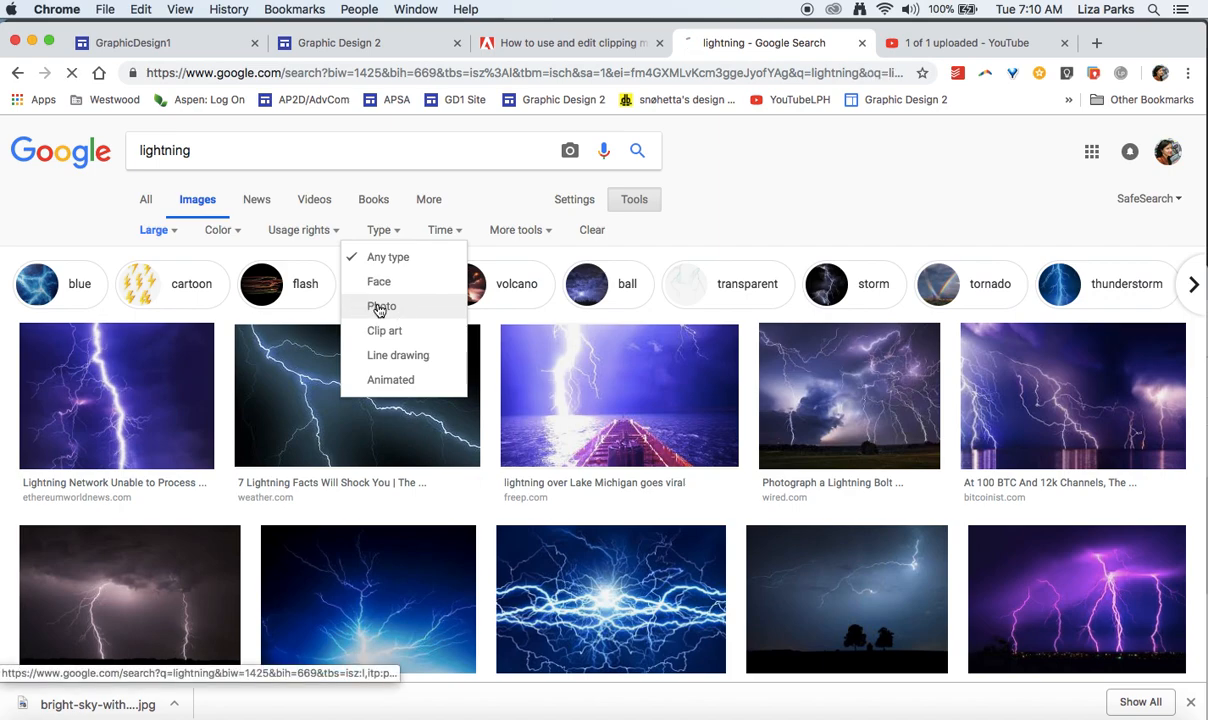
{"action": "left_click", "coordinate": [380, 308]}
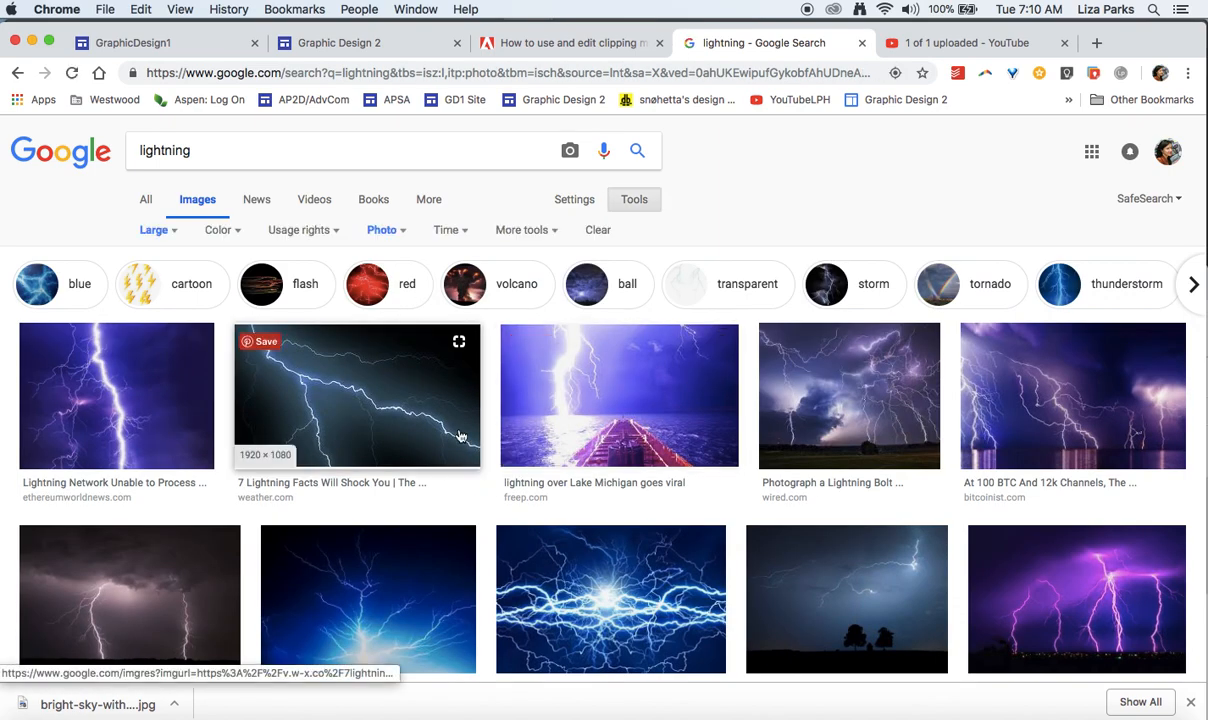
{"action": "mouse_move", "coordinate": [354, 464]}
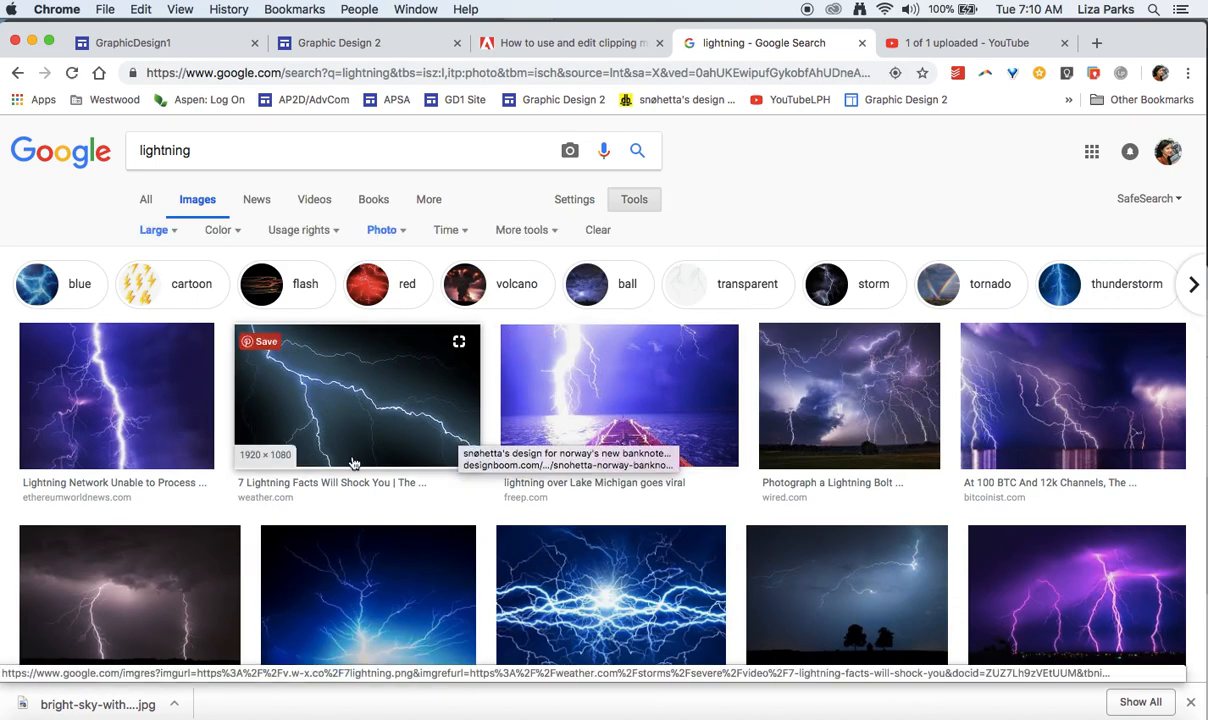
{"action": "scroll", "scroll_direction": "down", "scroll_amount": 3}
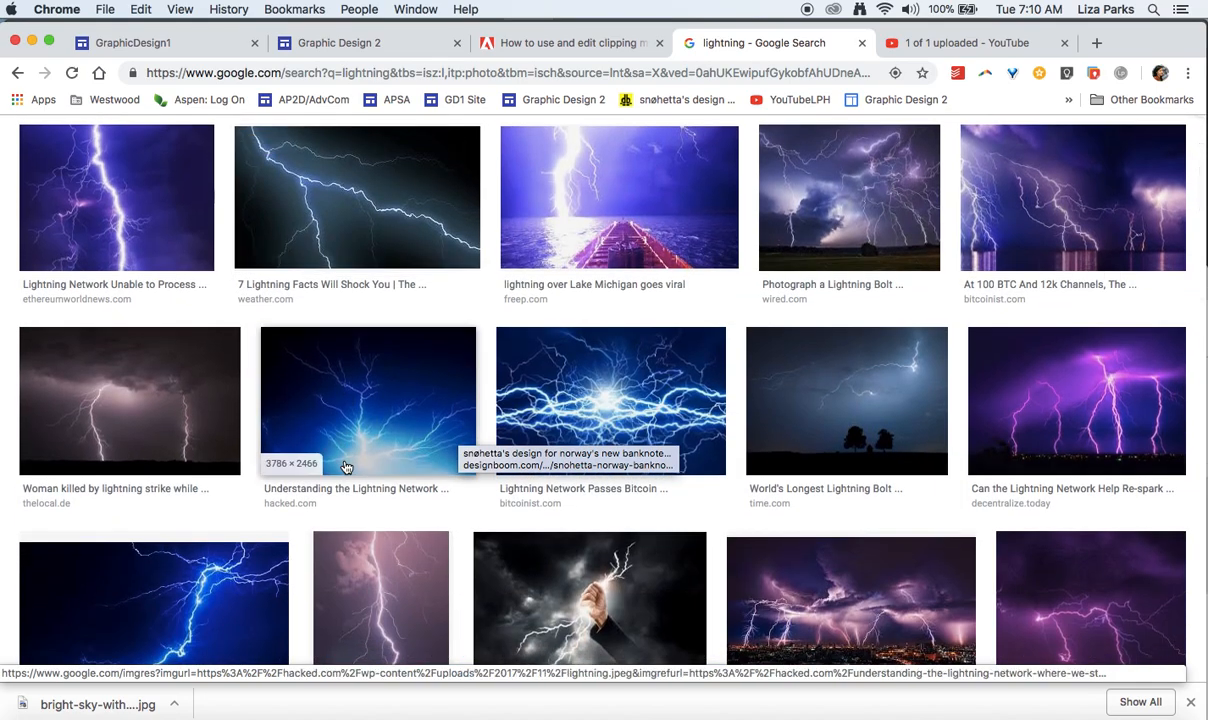
{"action": "scroll", "scroll_direction": "down", "scroll_amount": 3}
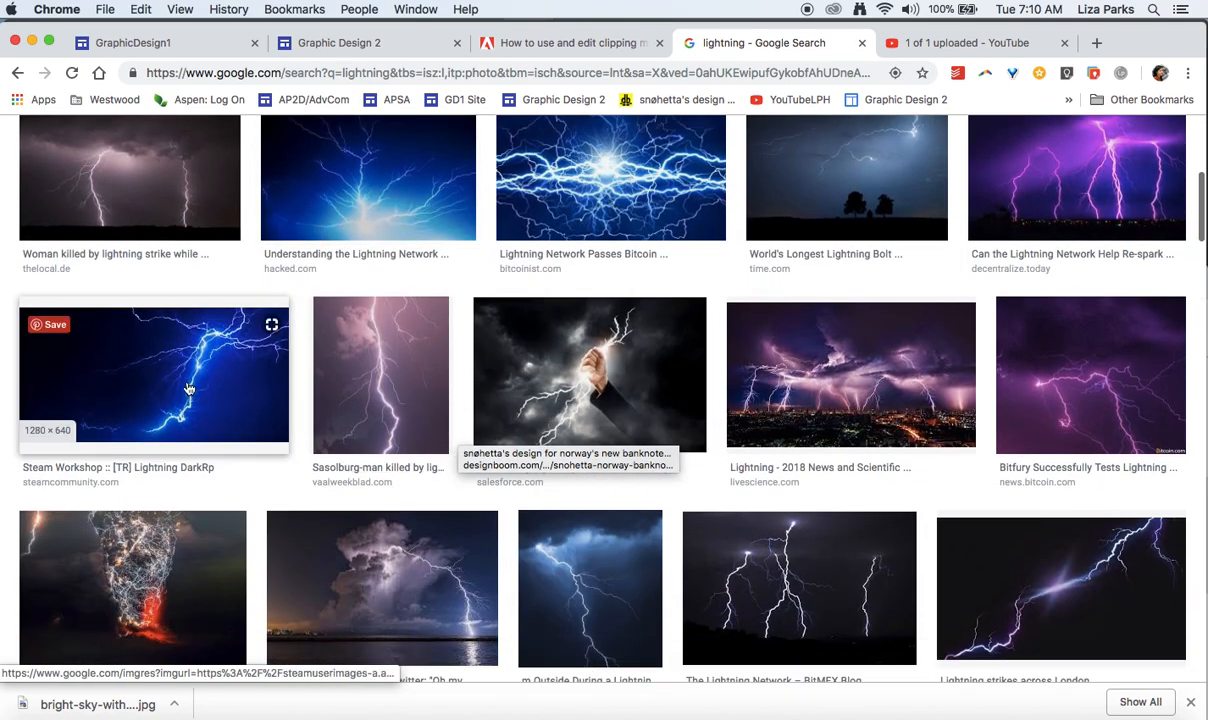
- Save the blue lightning photo into the CLIPPING Images folder
{"action": "left_click", "coordinate": [154, 376]}
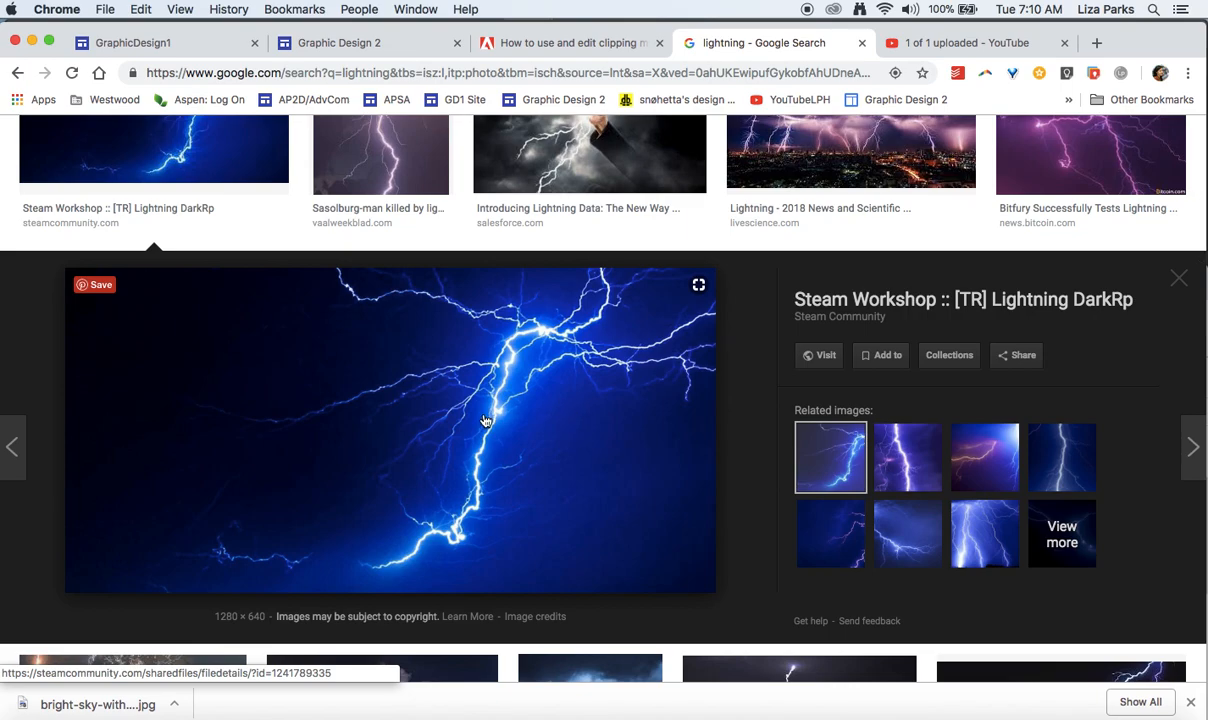
{"action": "right_click", "coordinate": [486, 420]}
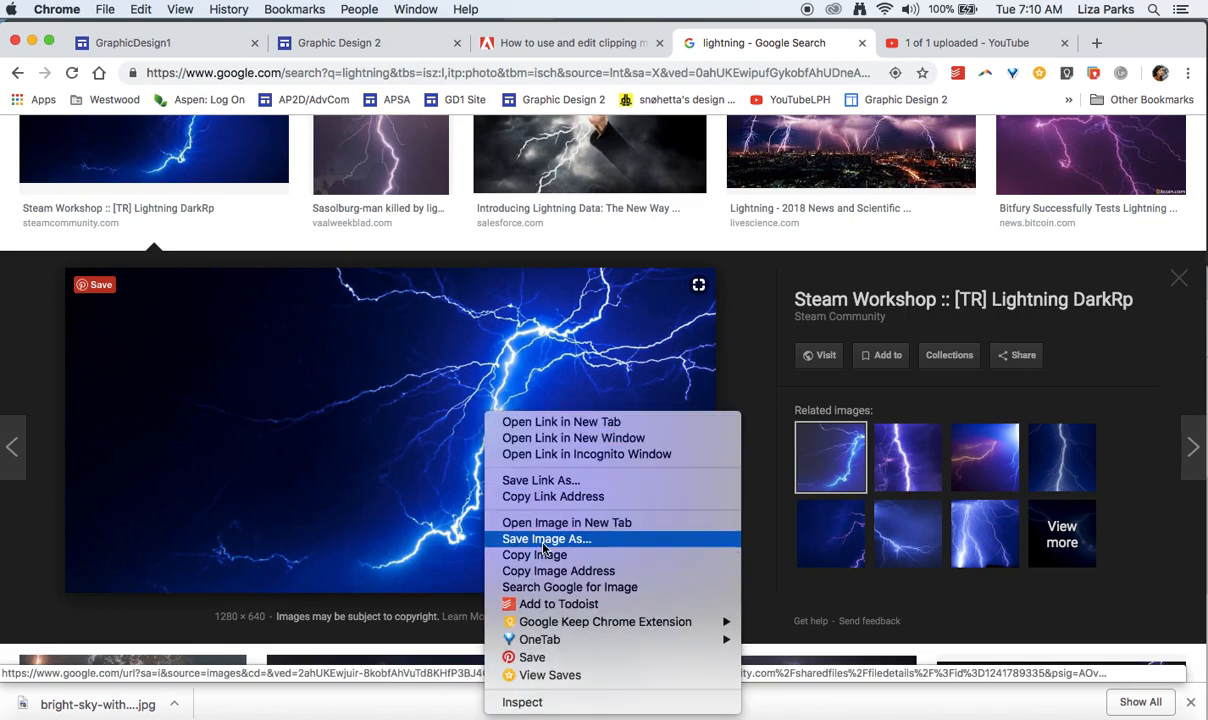
{"action": "left_click", "coordinate": [546, 538]}
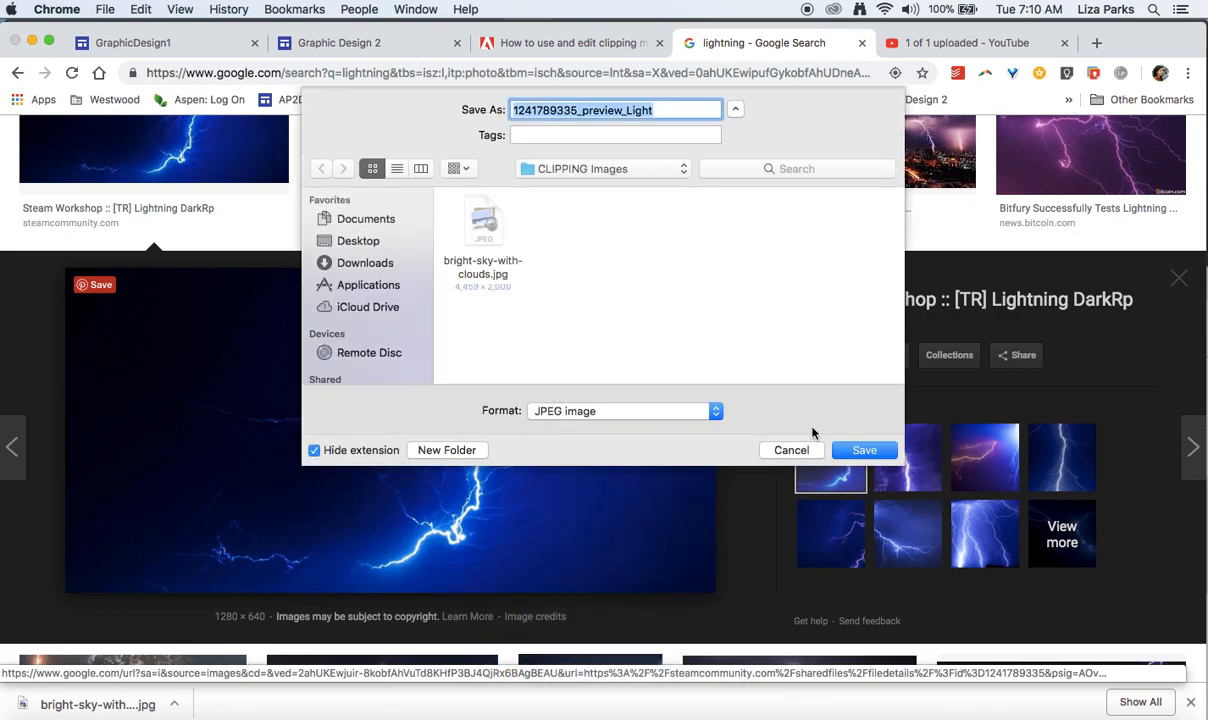
{"action": "left_click", "coordinate": [864, 450]}
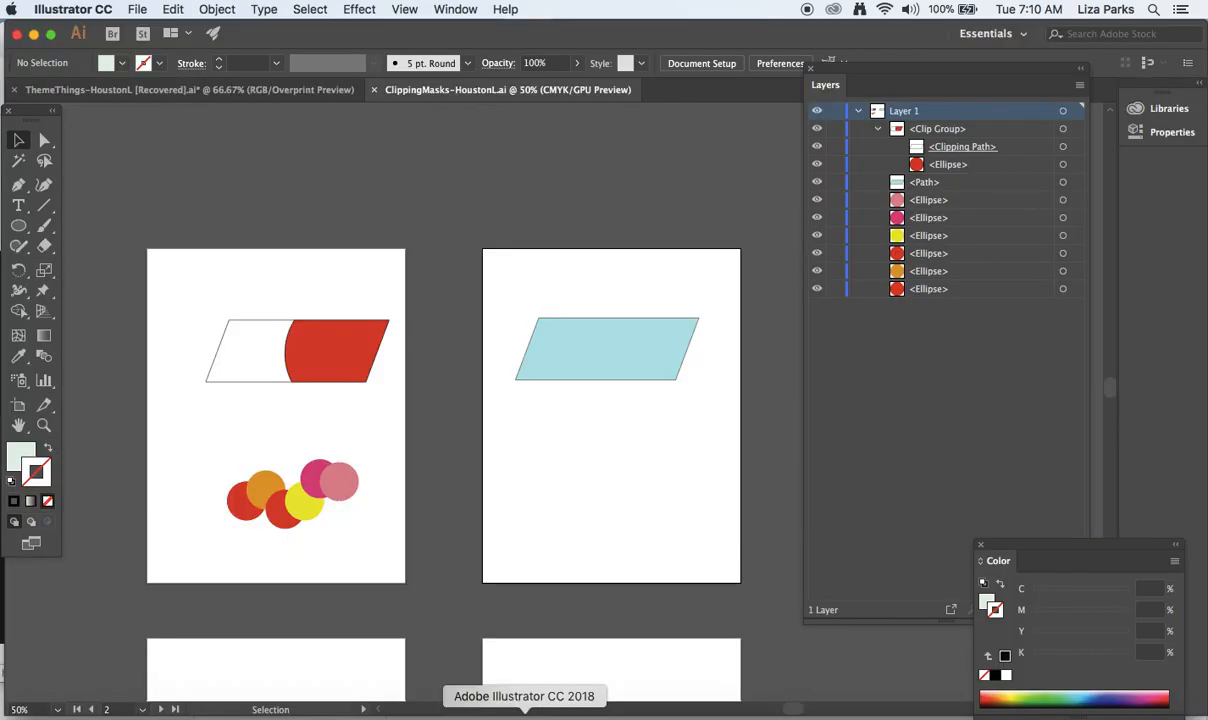
- Select and remove the light blue parallelogram from the second artboard
{"action": "left_click", "coordinate": [44, 140]}
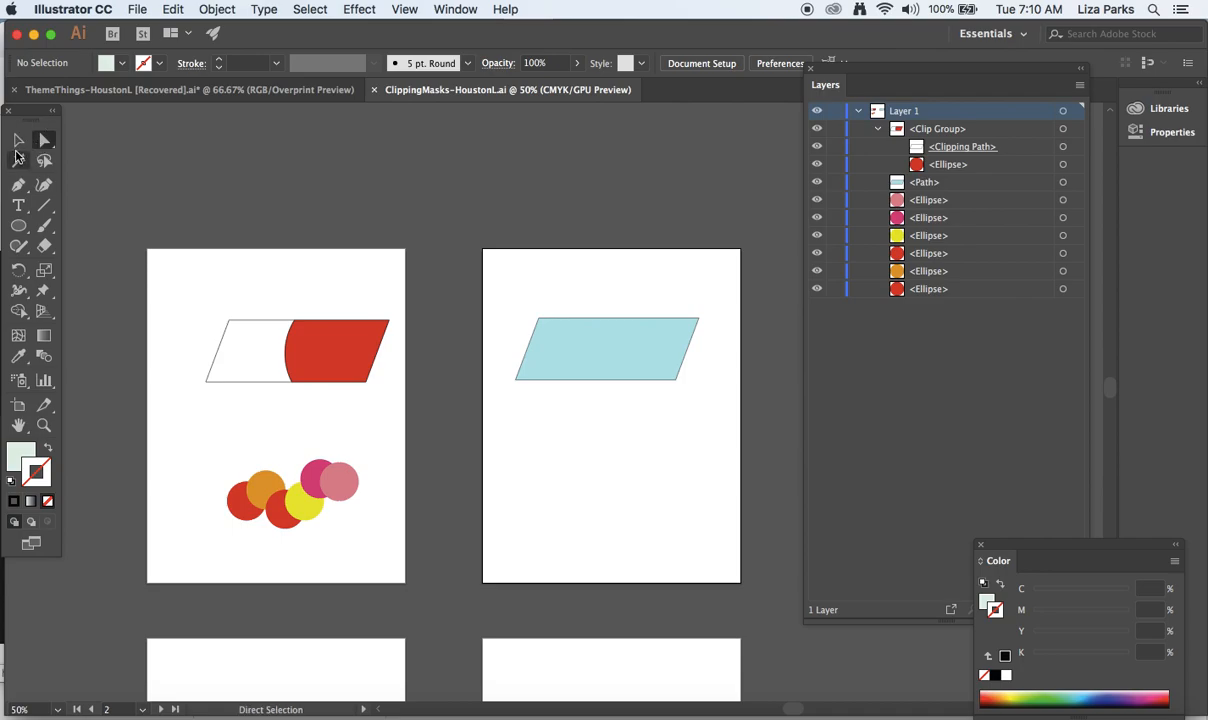
{"action": "left_click", "coordinate": [18, 140]}
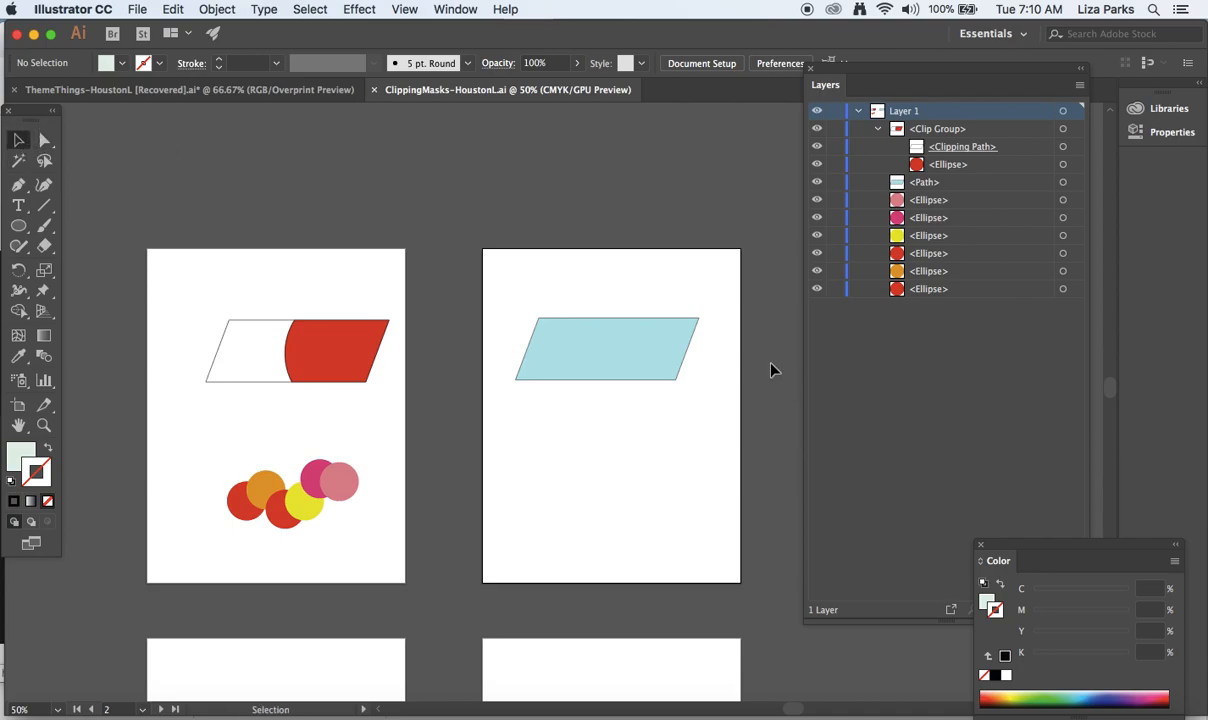
{"action": "left_click", "coordinate": [608, 348]}
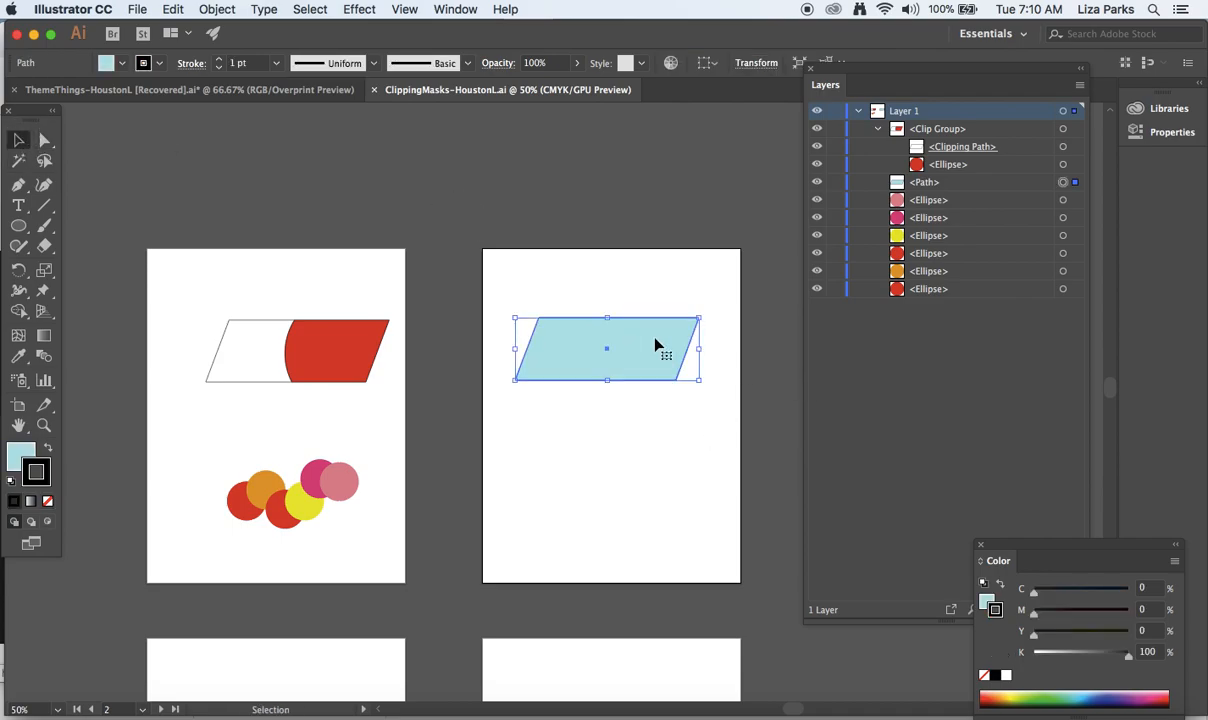
- Draw a light blue circle on the second artboard with the Ellipse tool
{"action": "left_click", "coordinate": [18, 224]}
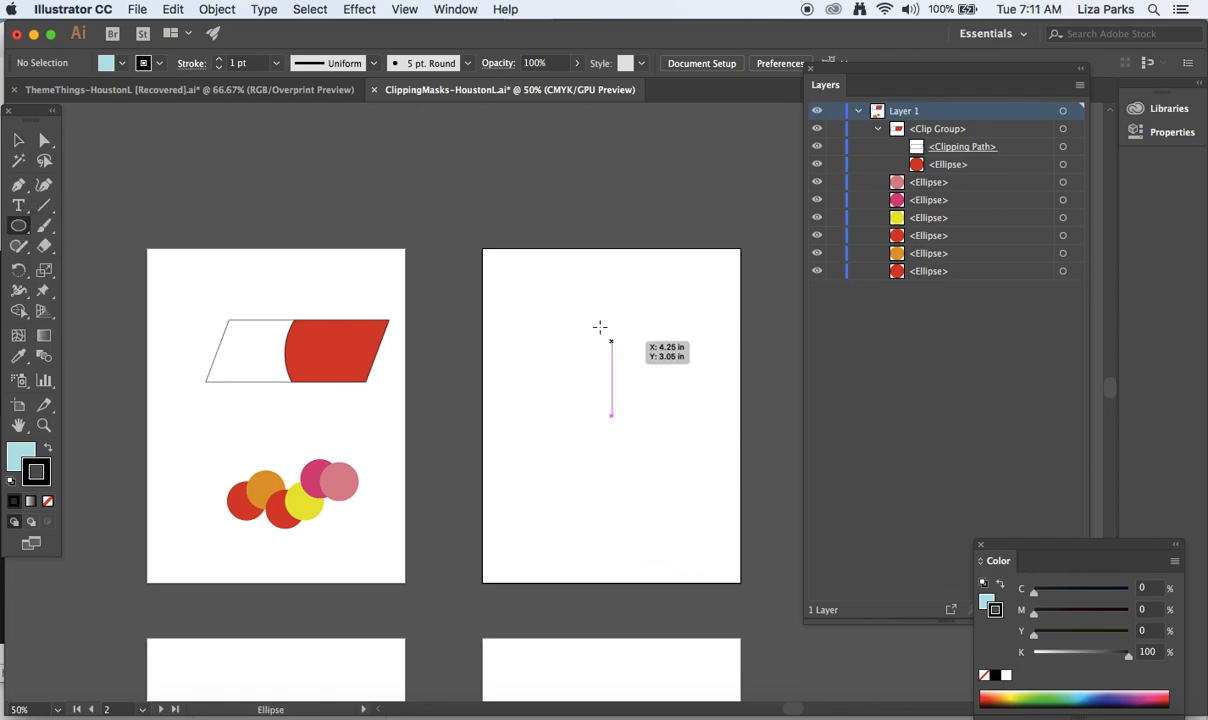
{"action": "left_click_drag", "start_coordinate": [610, 340], "coordinate": [676, 456]}
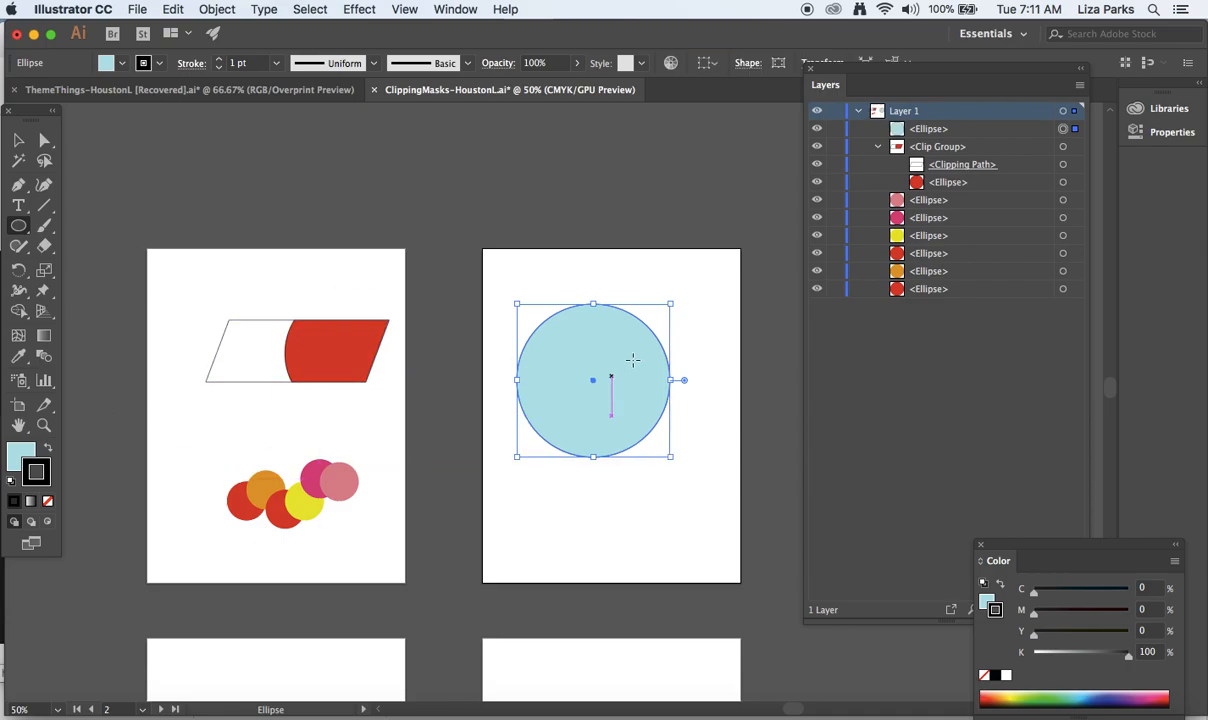
{"action": "left_click", "coordinate": [18, 140]}
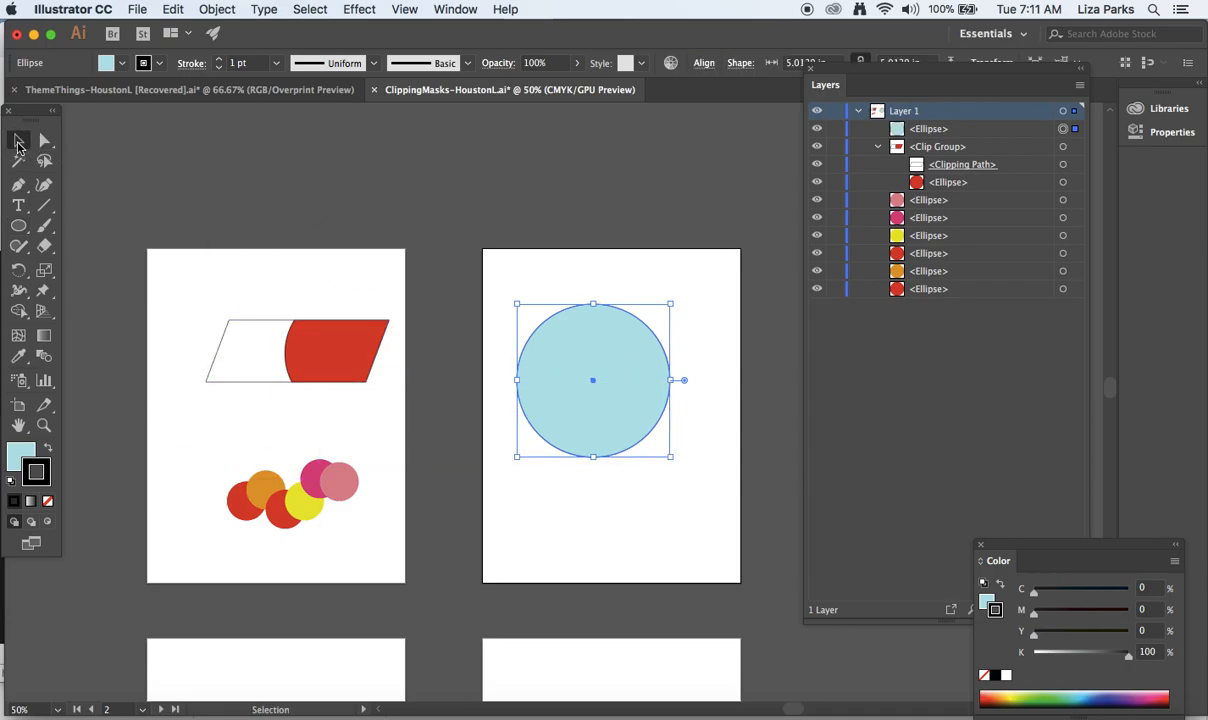
{"action": "mouse_move", "coordinate": [16, 142]}
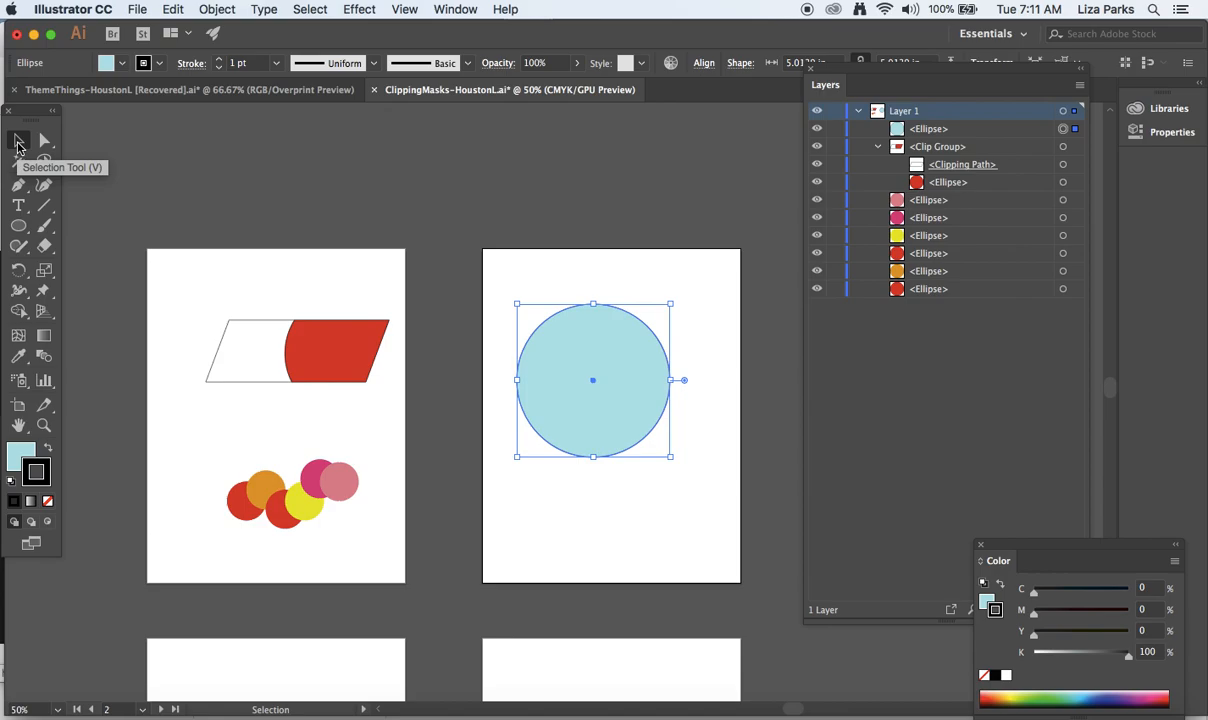
{"action": "mouse_move", "coordinate": [610, 278]}
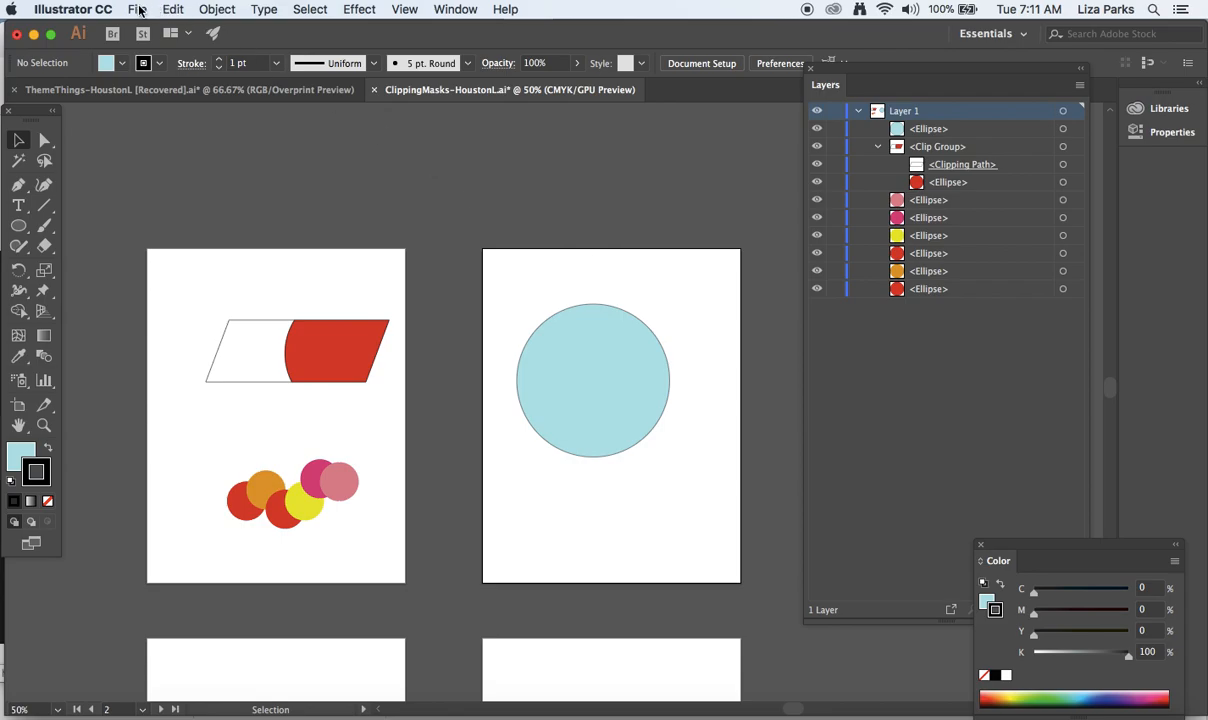
- Place bright-sky-with-clouds.jpg from the CLIPPING Images folder via File > Place
{"action": "left_click", "coordinate": [136, 8]}
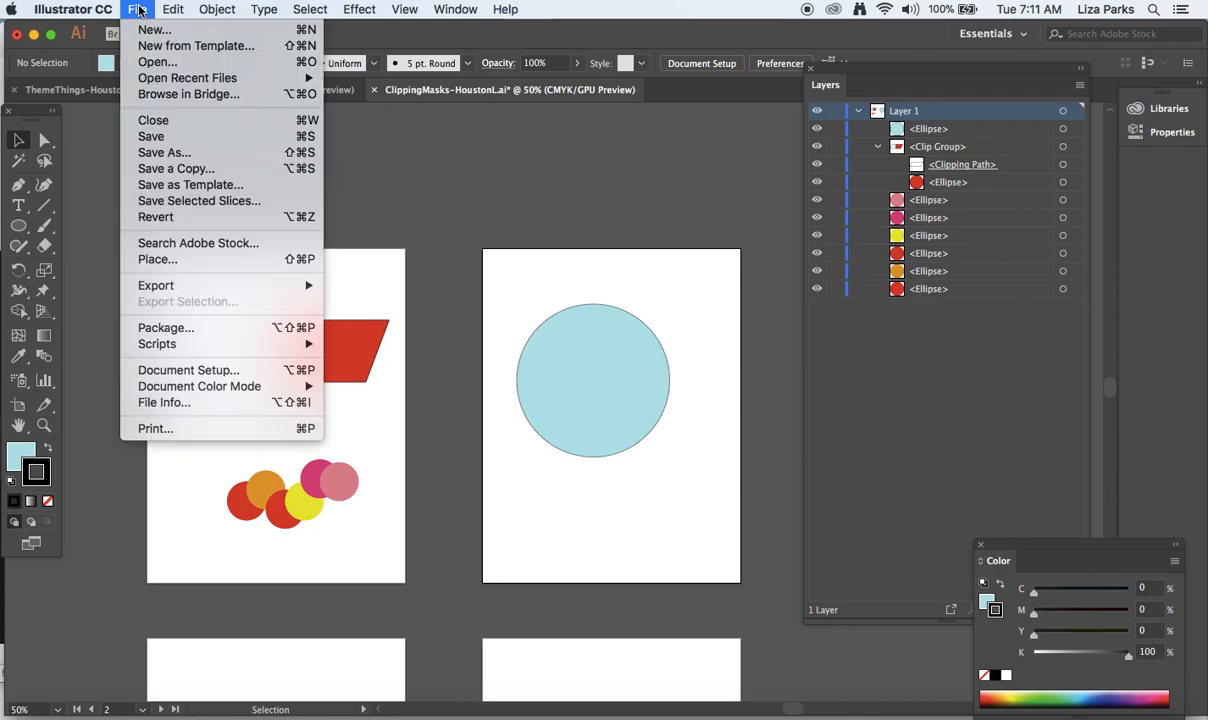
{"action": "mouse_move", "coordinate": [176, 424]}
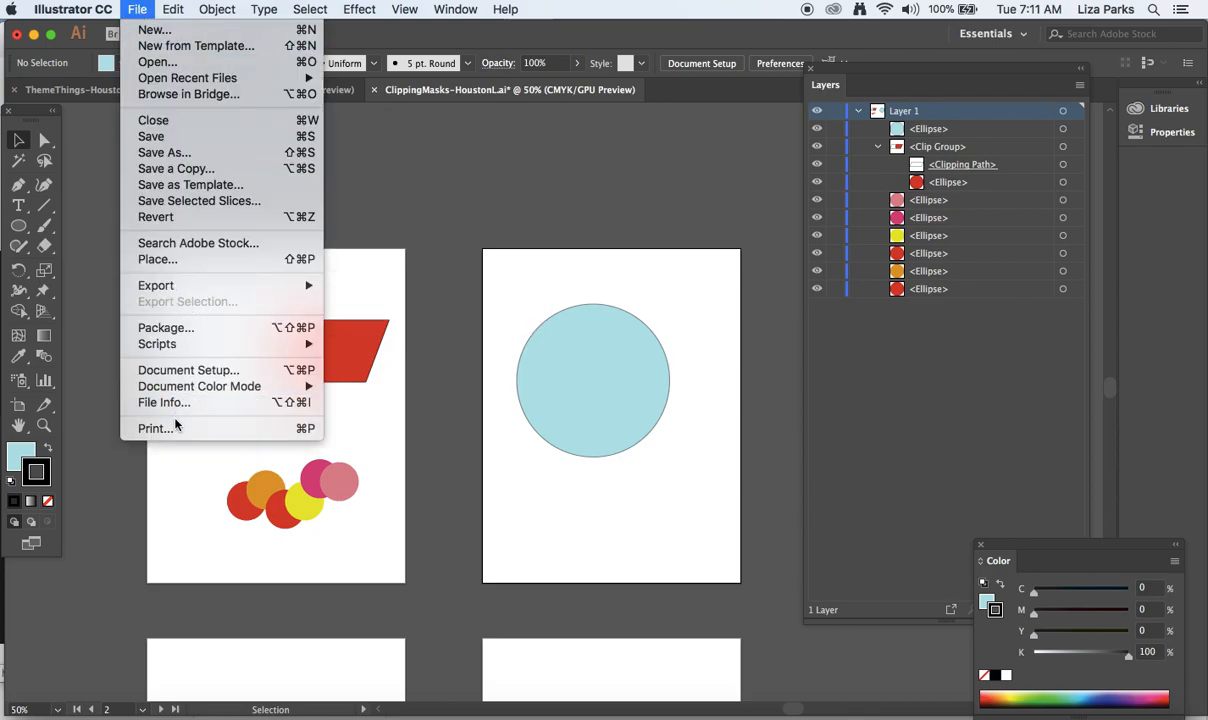
{"action": "mouse_move", "coordinate": [156, 260]}
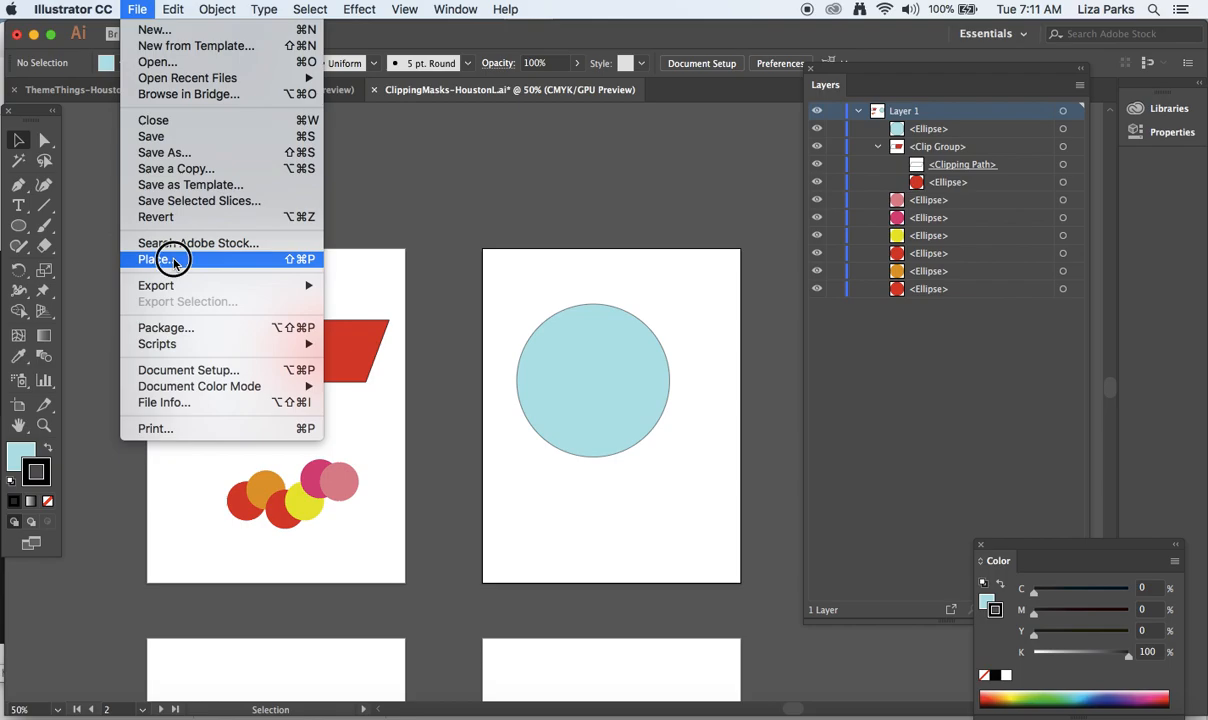
{"action": "left_click", "coordinate": [156, 260]}
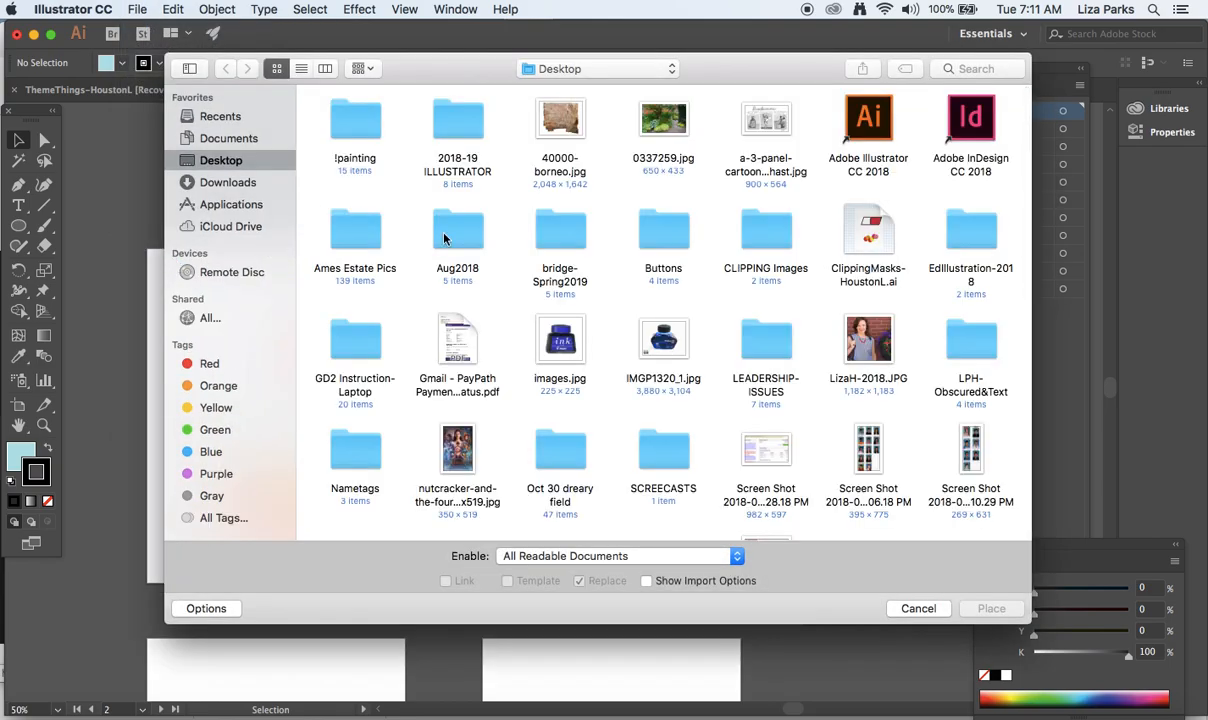
{"action": "double_click", "coordinate": [764, 228]}
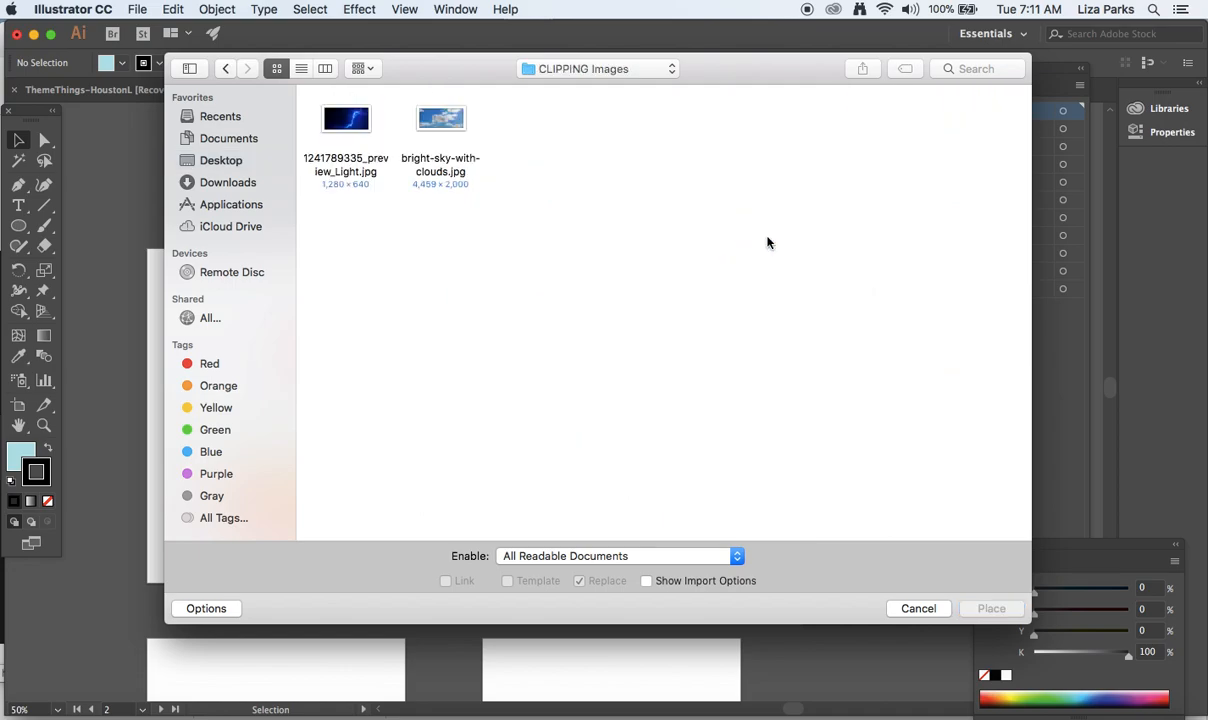
{"action": "left_click", "coordinate": [440, 120]}
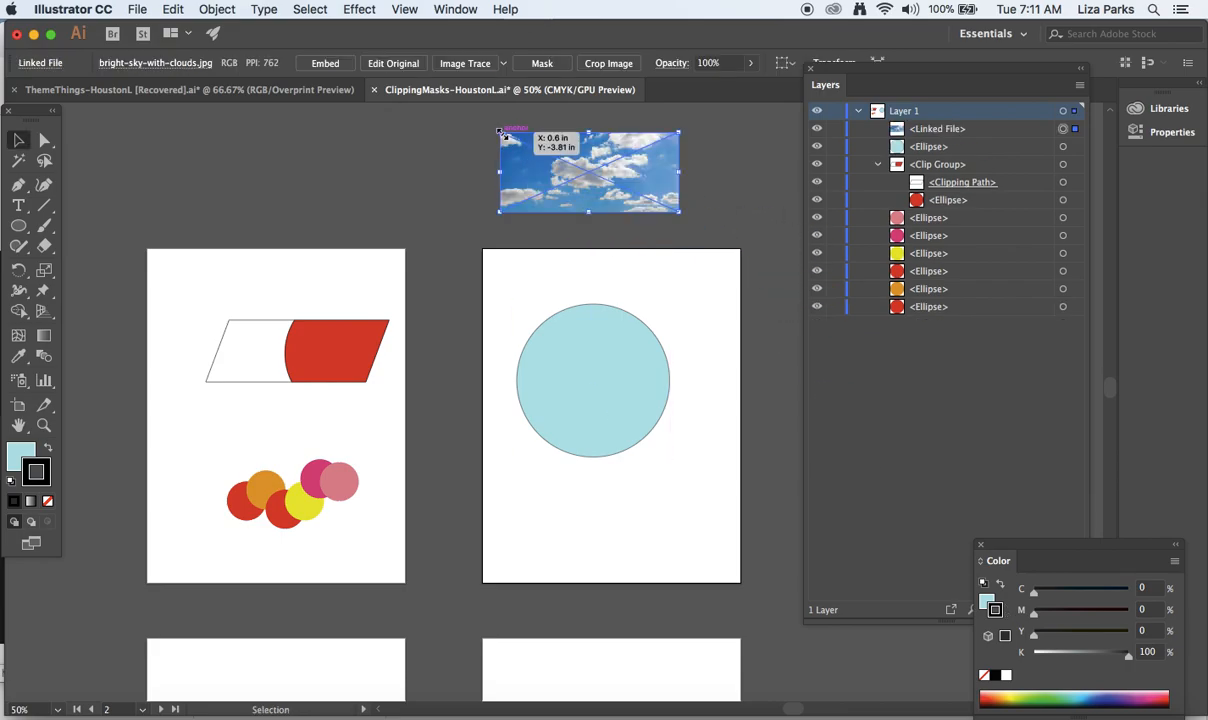
- Place the lightning photo from the same folder into the document
{"action": "left_click", "coordinate": [136, 8]}
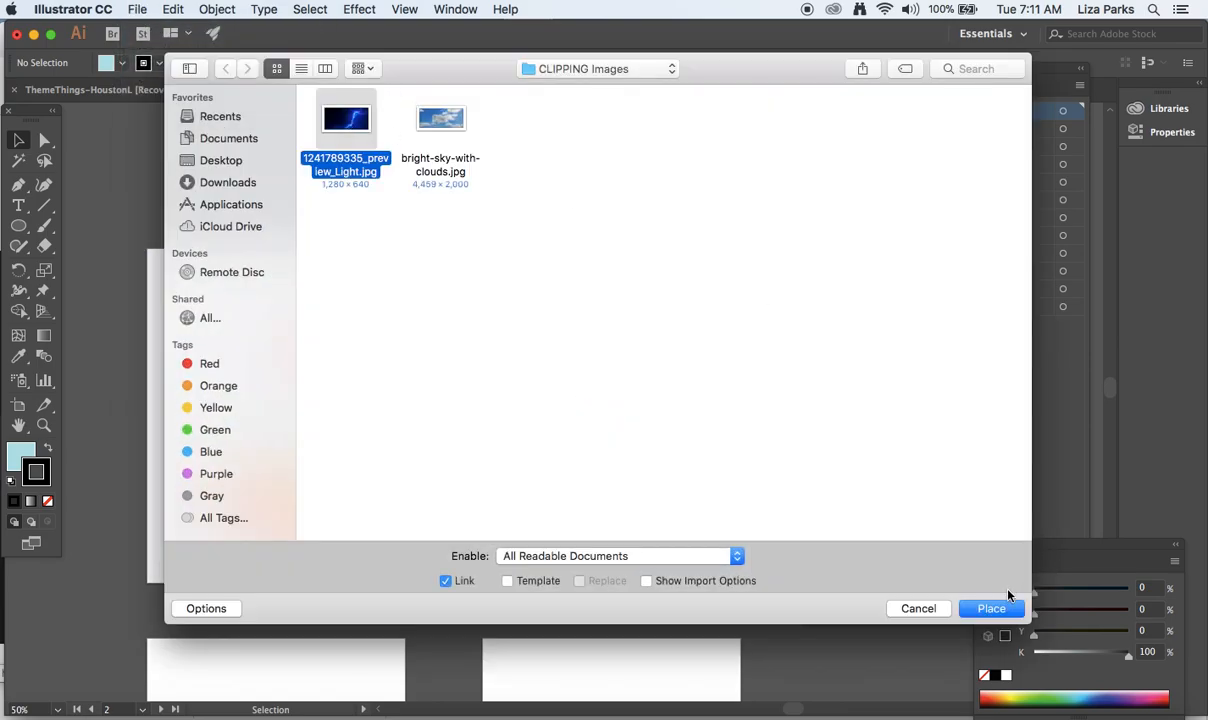
{"action": "left_click", "coordinate": [992, 608]}
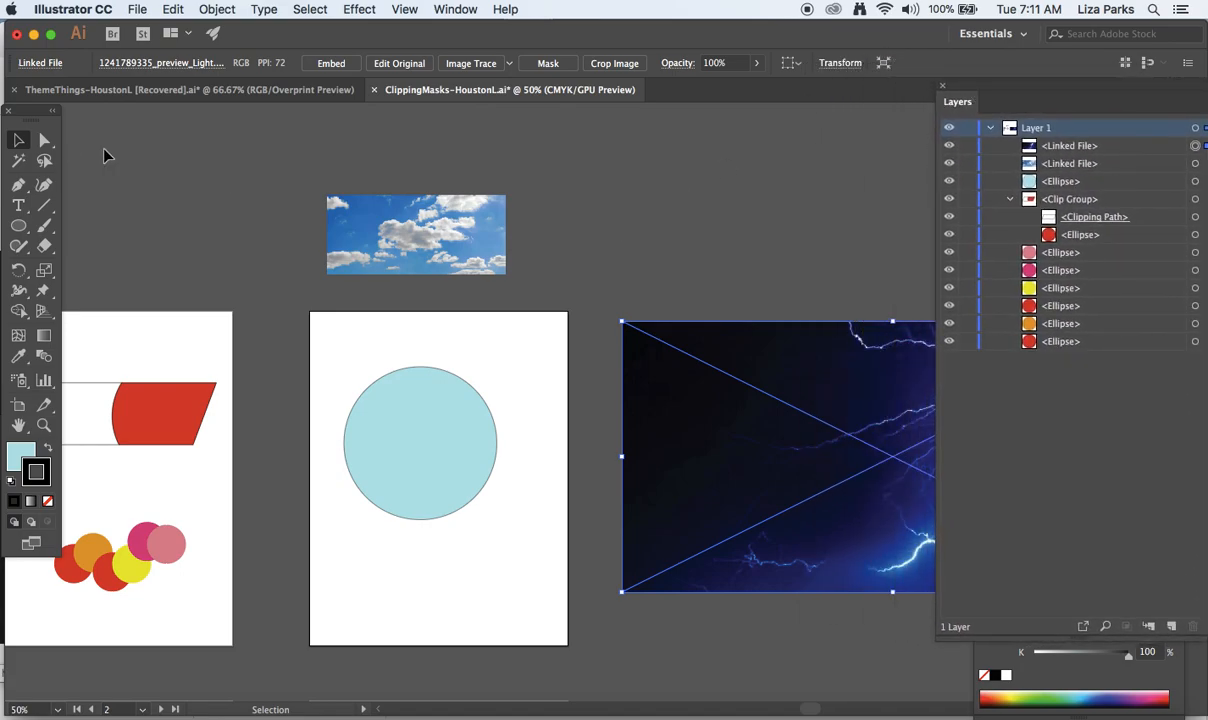
{"action": "mouse_move", "coordinate": [736, 414]}
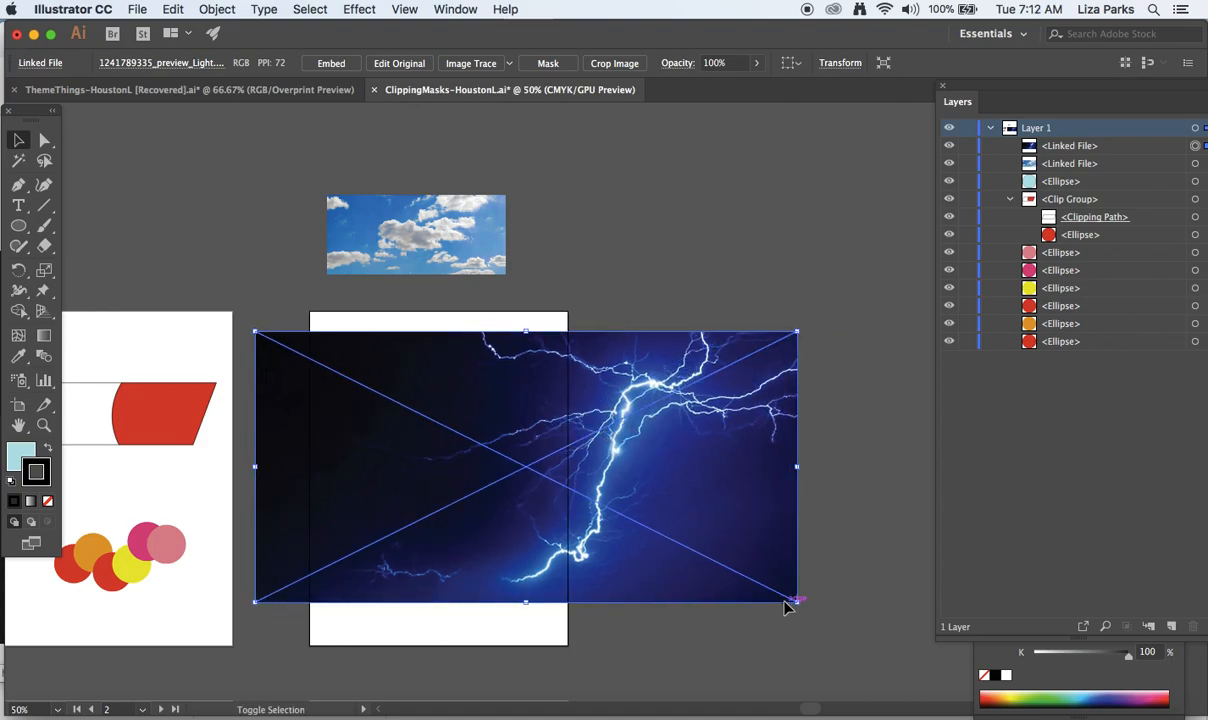
- Fit the lightning photo over the second artboard, bring the circle to front at 74% opacity
{"action": "left_click_drag", "start_coordinate": [794, 600], "coordinate": [724, 564]}
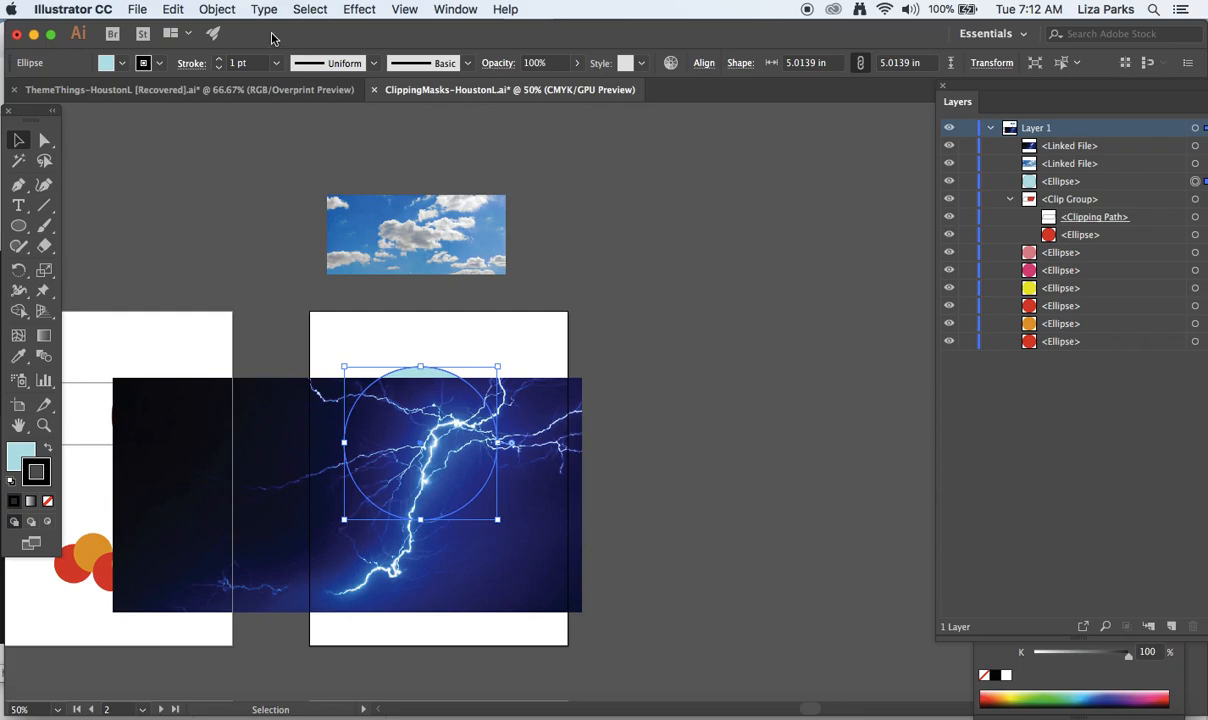
{"action": "left_click", "coordinate": [216, 8]}
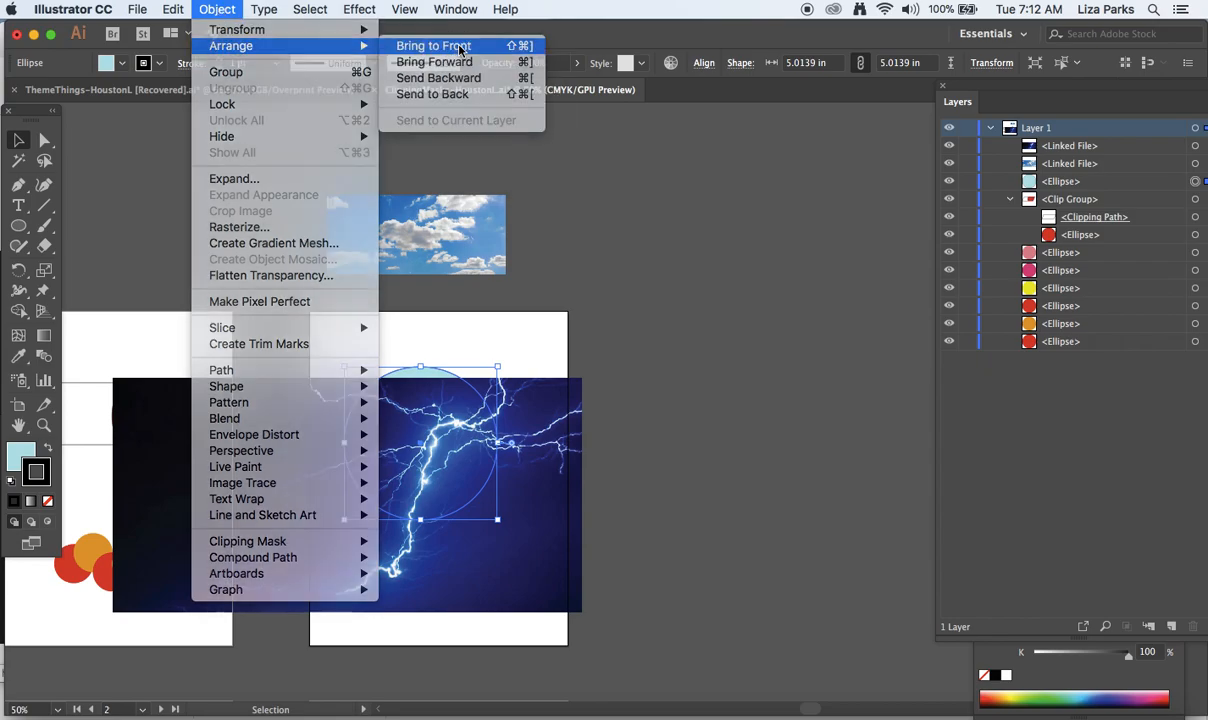
{"action": "left_click", "coordinate": [434, 44]}
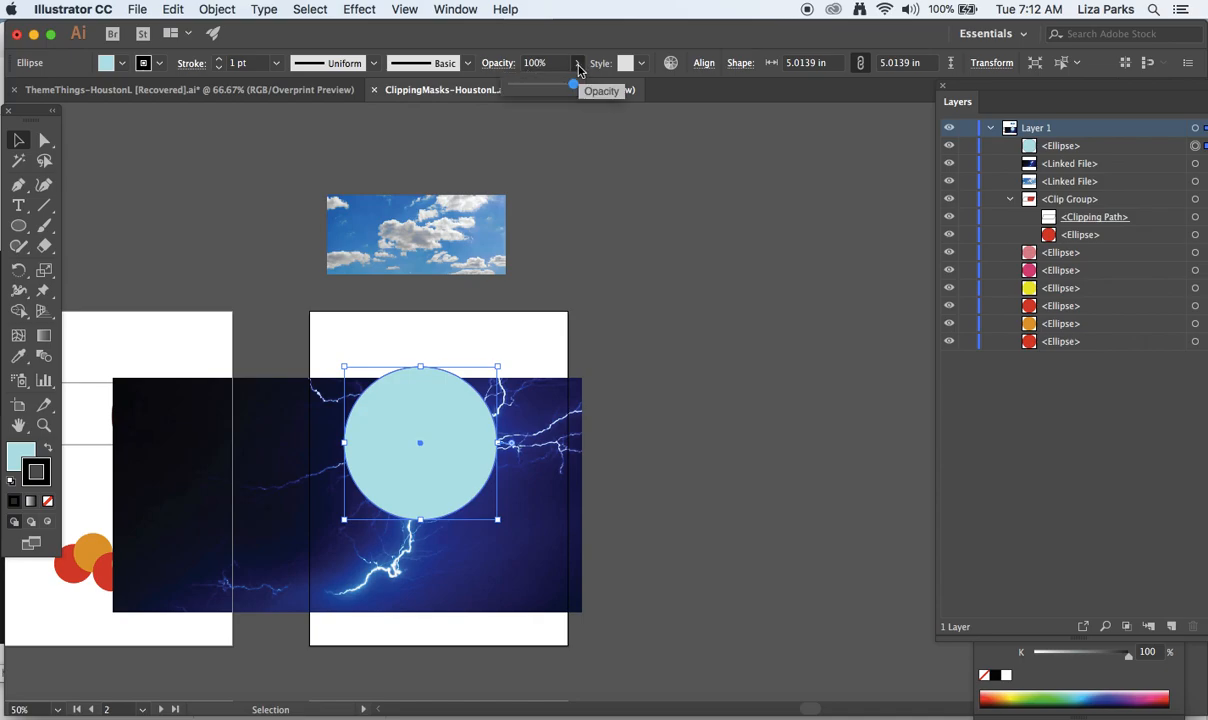
{"action": "left_click_drag", "start_coordinate": [572, 84], "coordinate": [556, 84]}
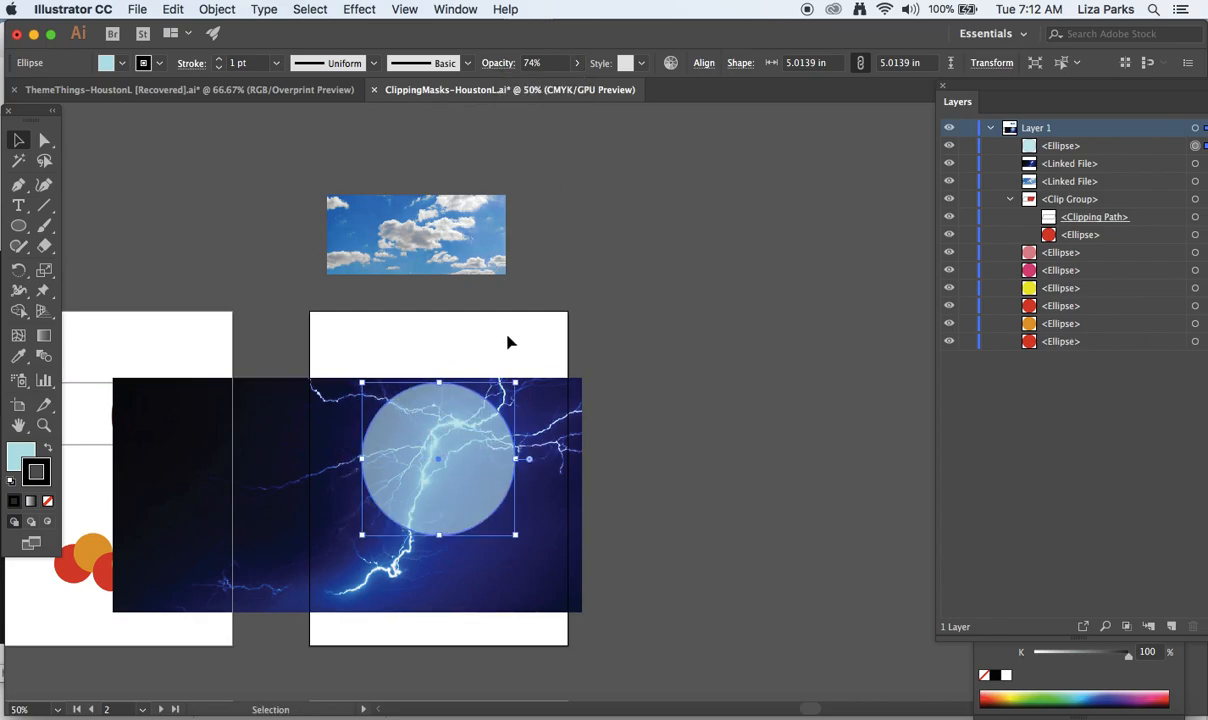
{"action": "mouse_move", "coordinate": [564, 108]}
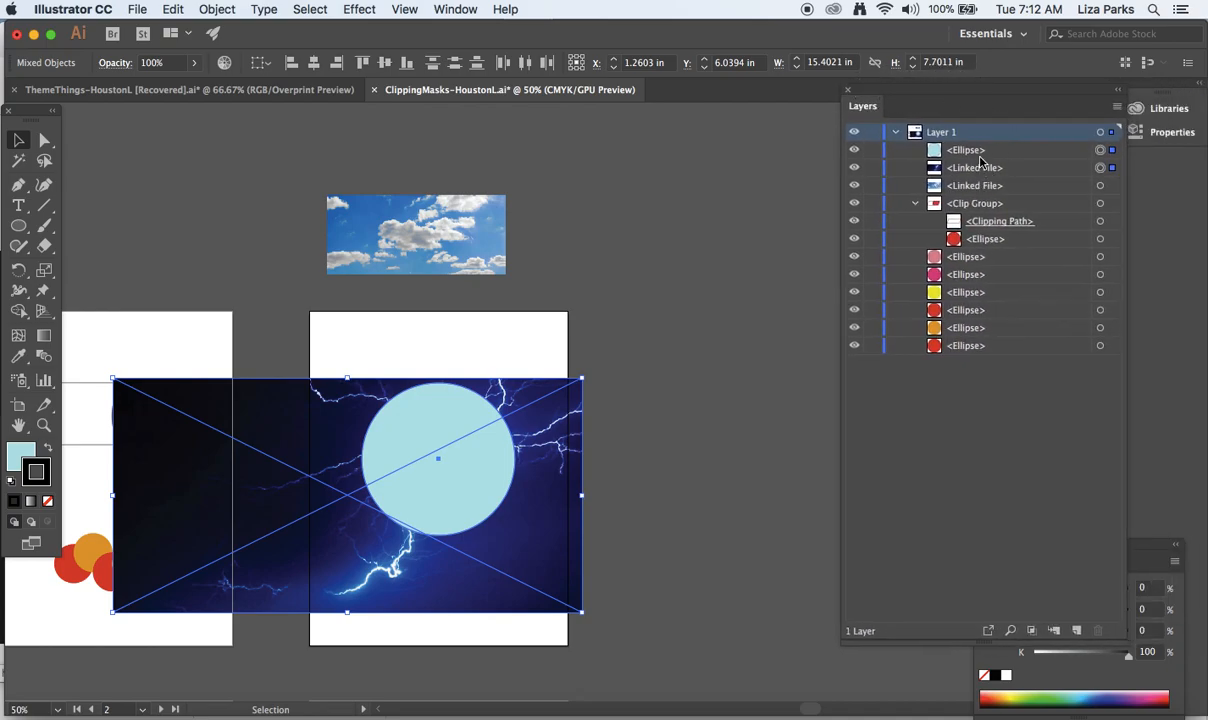
- Make a clipping mask from the circle and lightning photo, then select the photo in the clip group
{"action": "left_click", "coordinate": [216, 8]}
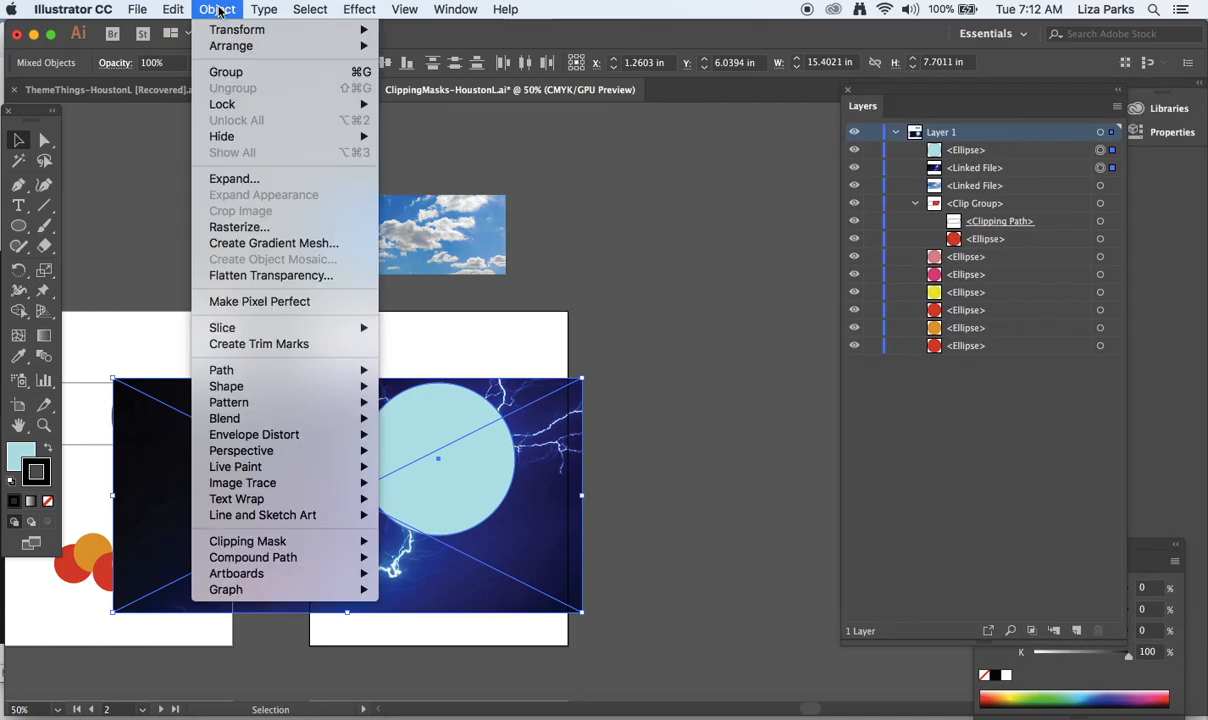
{"action": "mouse_move", "coordinate": [248, 540]}
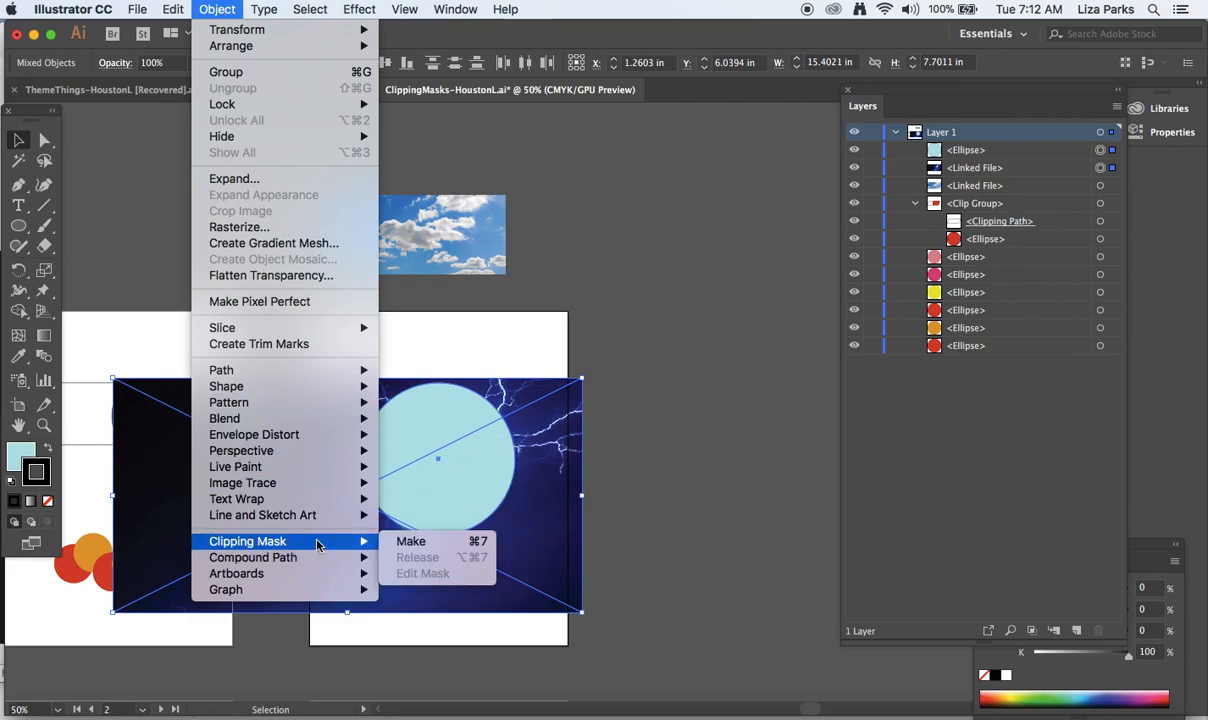
{"action": "left_click", "coordinate": [410, 540]}
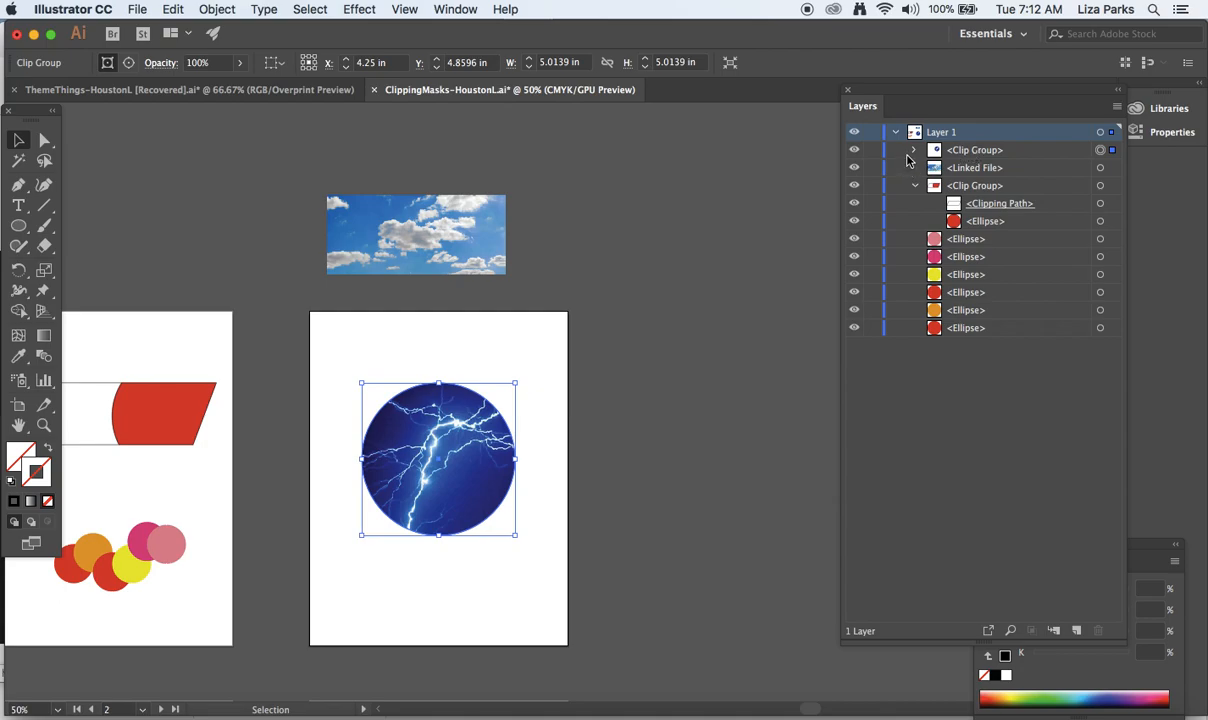
{"action": "left_click", "coordinate": [912, 148]}
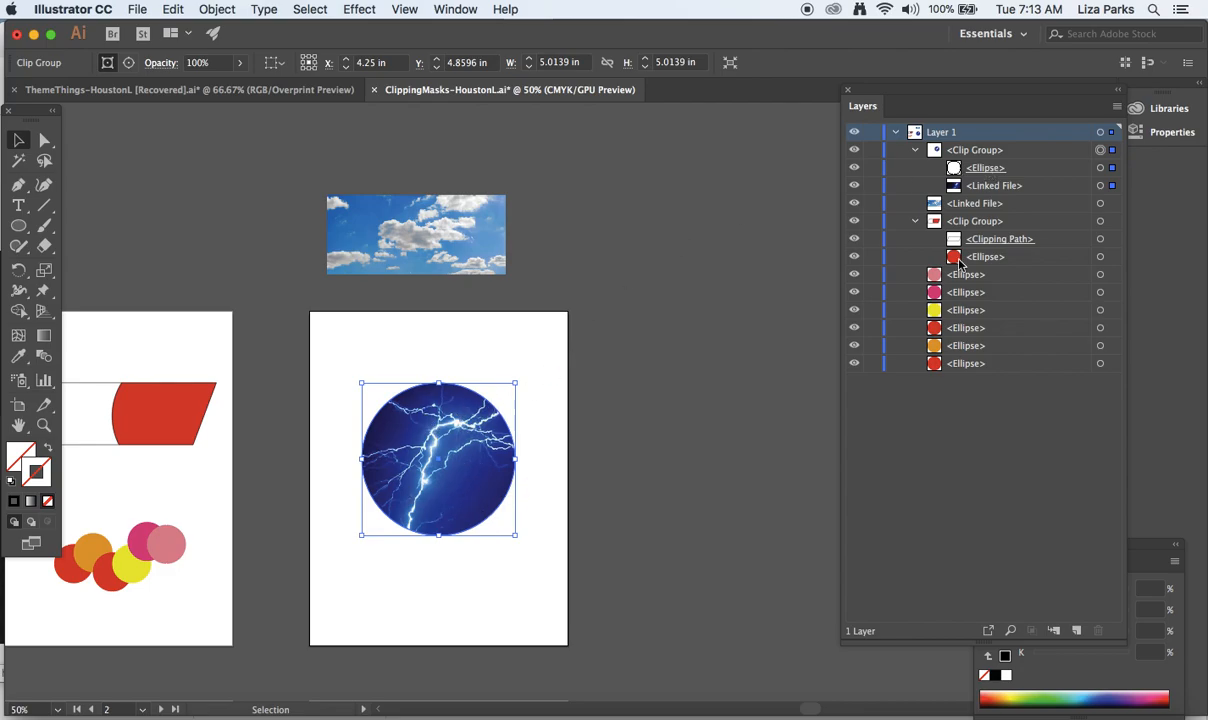
{"action": "left_click", "coordinate": [994, 184]}
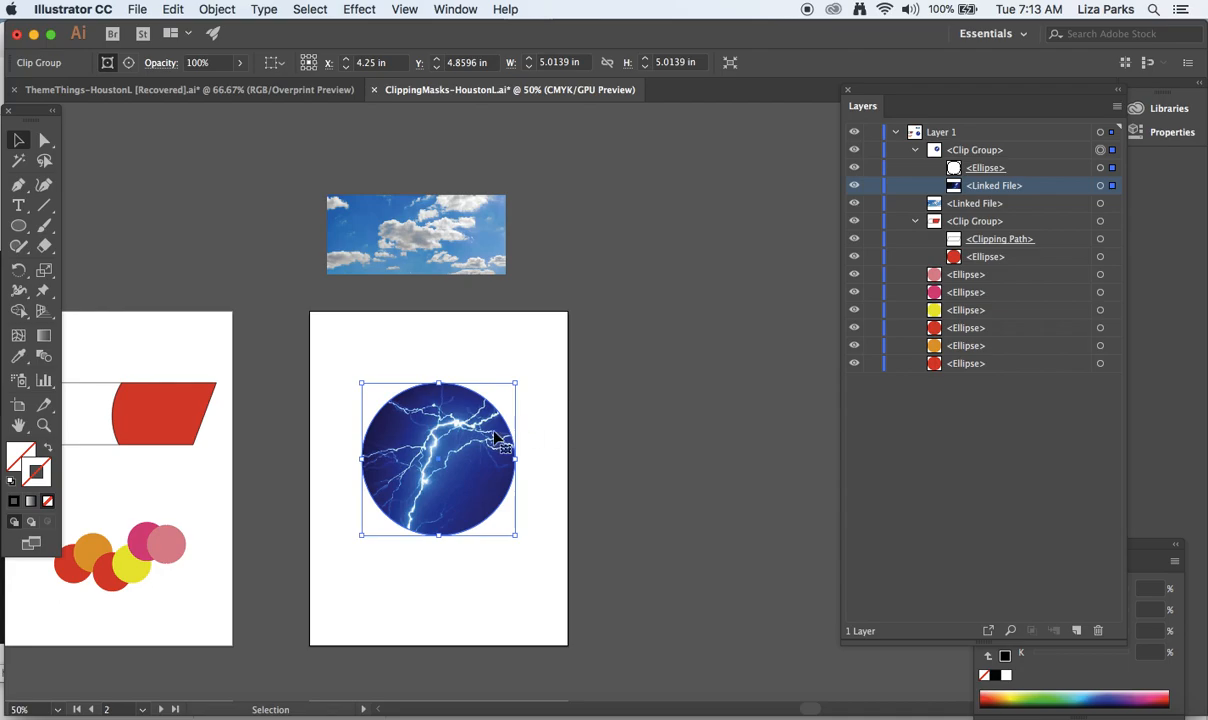
{"action": "mouse_move", "coordinate": [472, 462]}
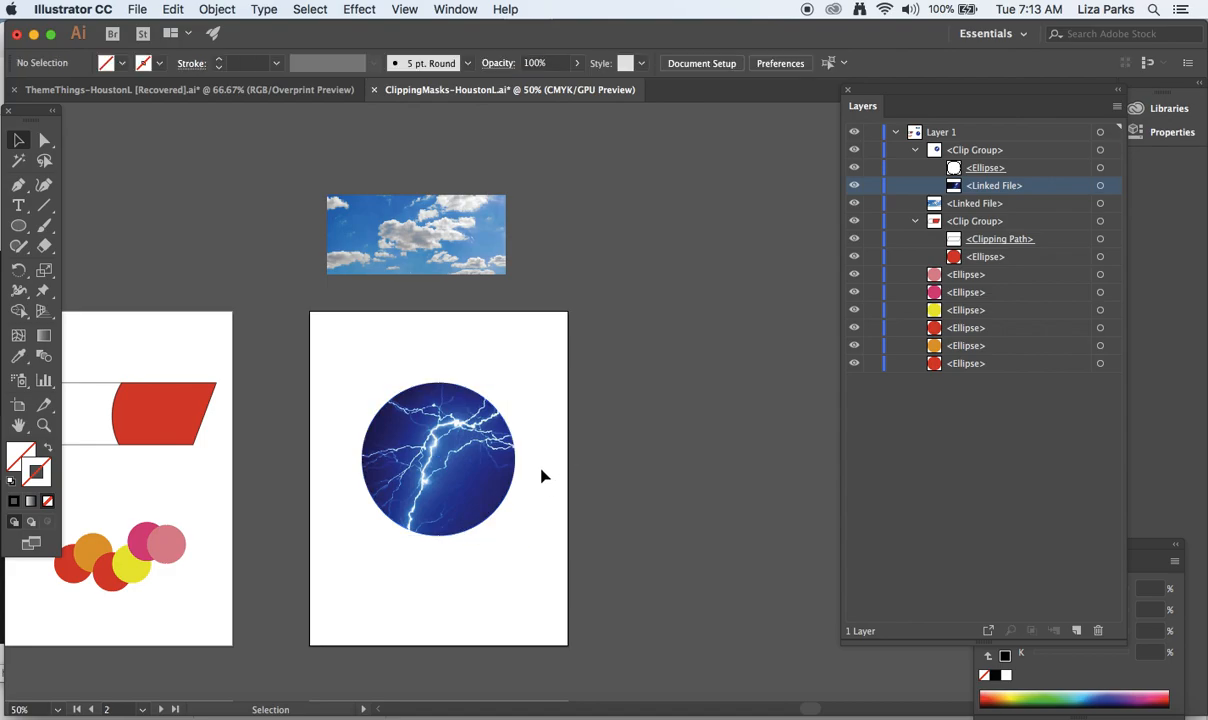
- In isolation mode, shift the lightning photo within the circular mask, then exit
{"action": "left_click", "coordinate": [438, 458]}
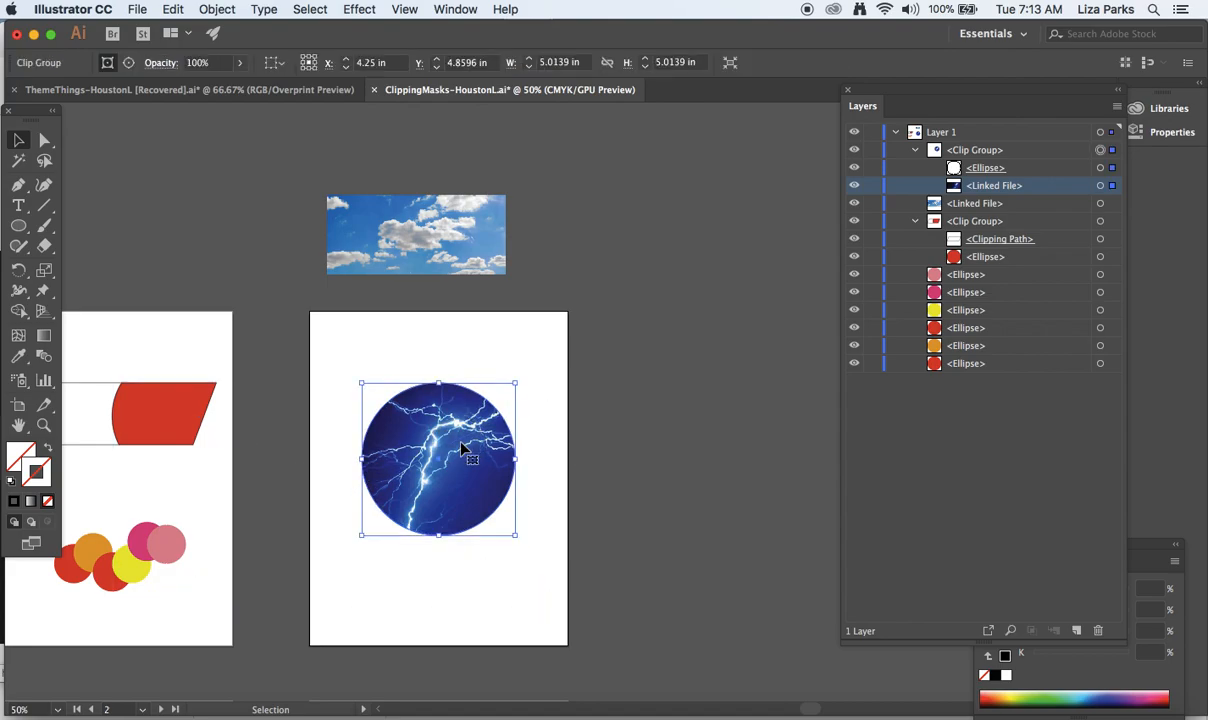
{"action": "double_click", "coordinate": [438, 458]}
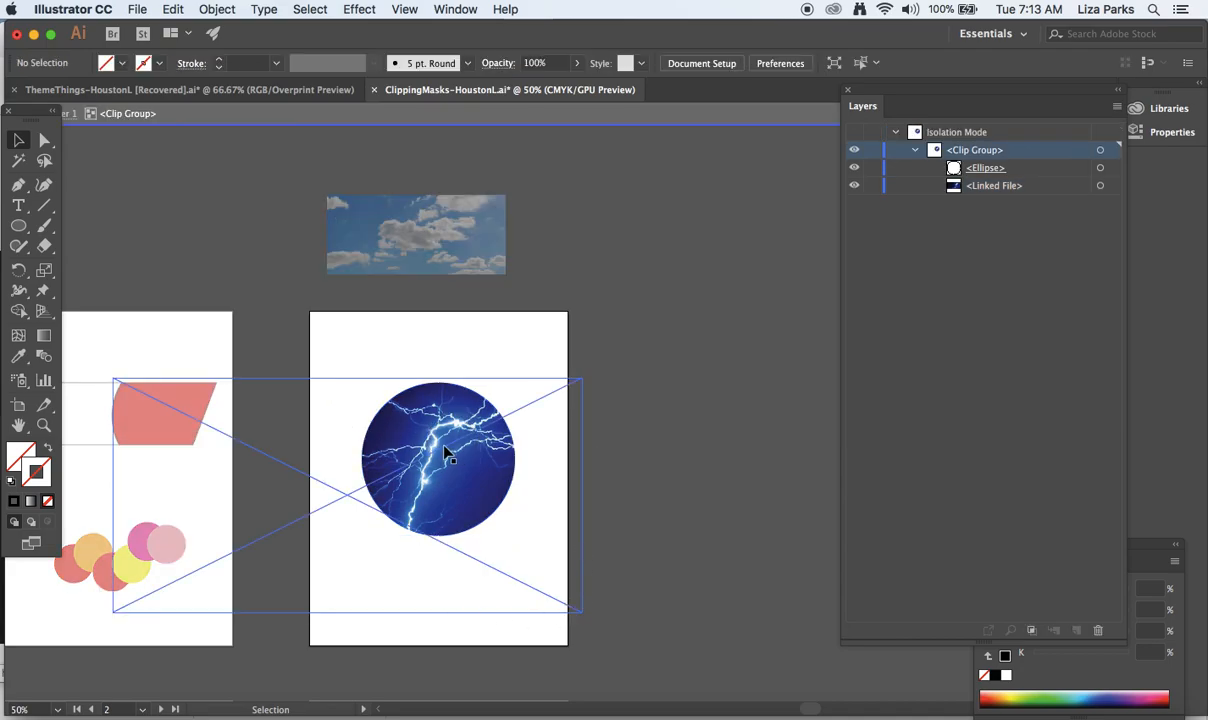
{"action": "mouse_move", "coordinate": [572, 436]}
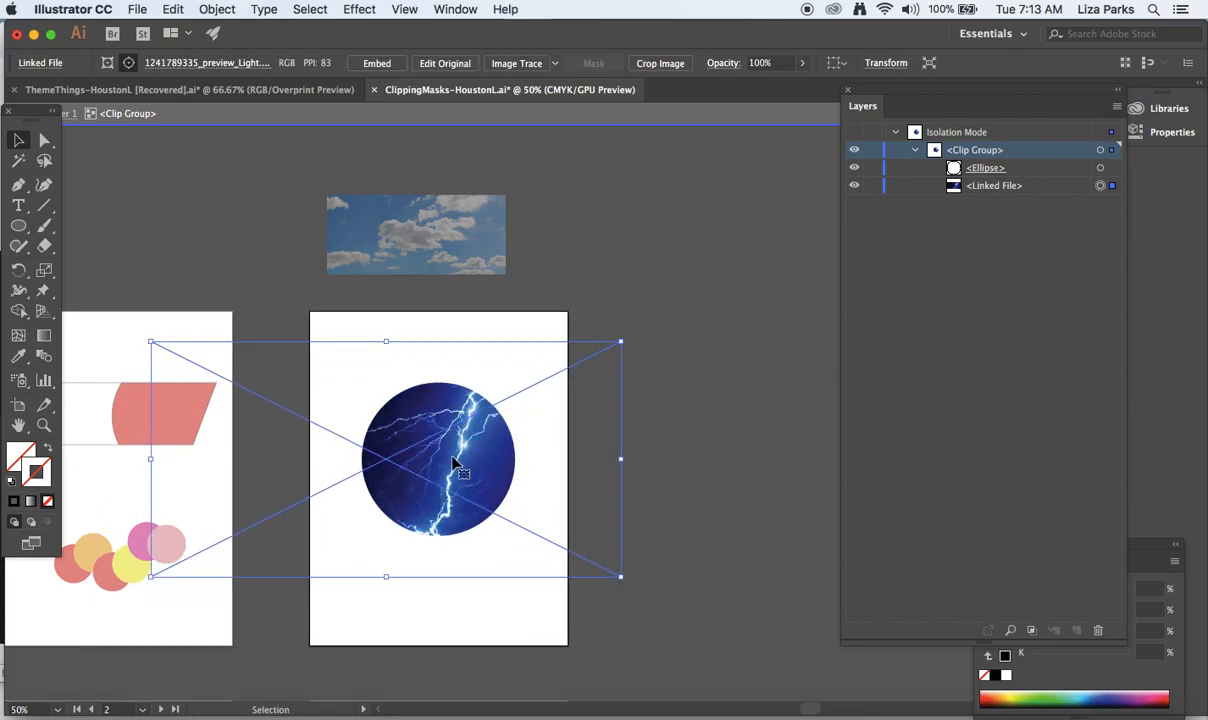
{"action": "left_click_drag", "start_coordinate": [458, 460], "coordinate": [488, 376]}
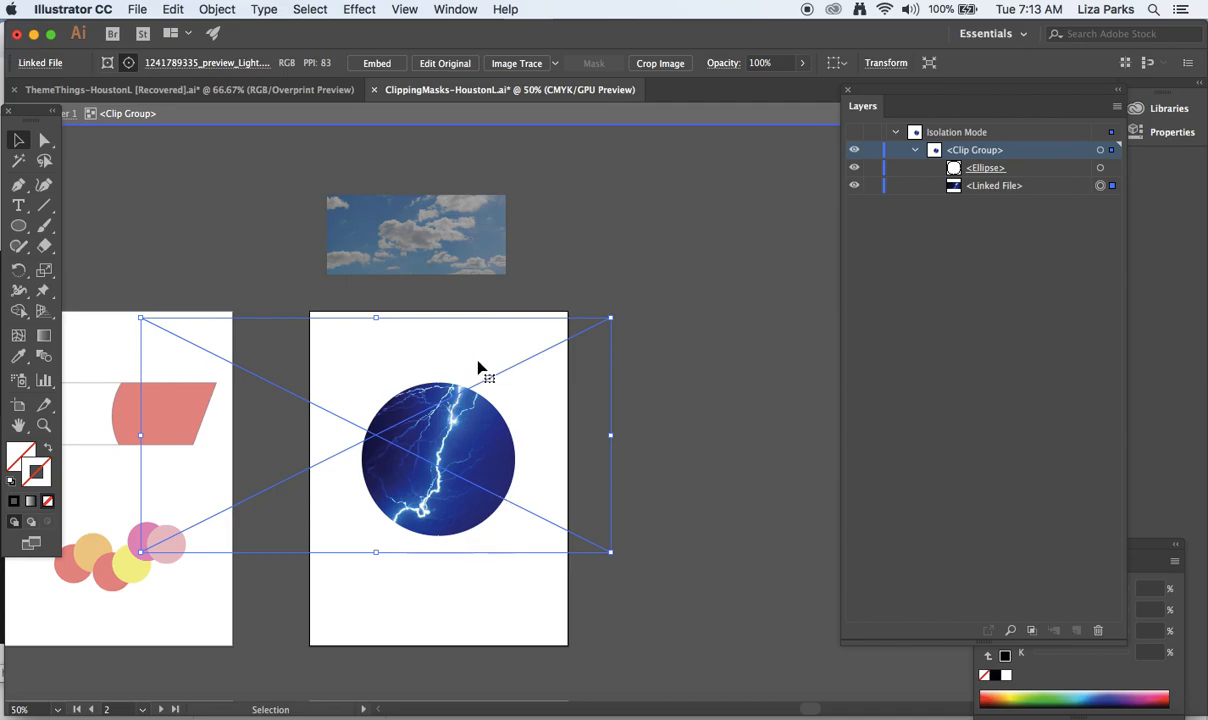
{"action": "mouse_move", "coordinate": [552, 304]}
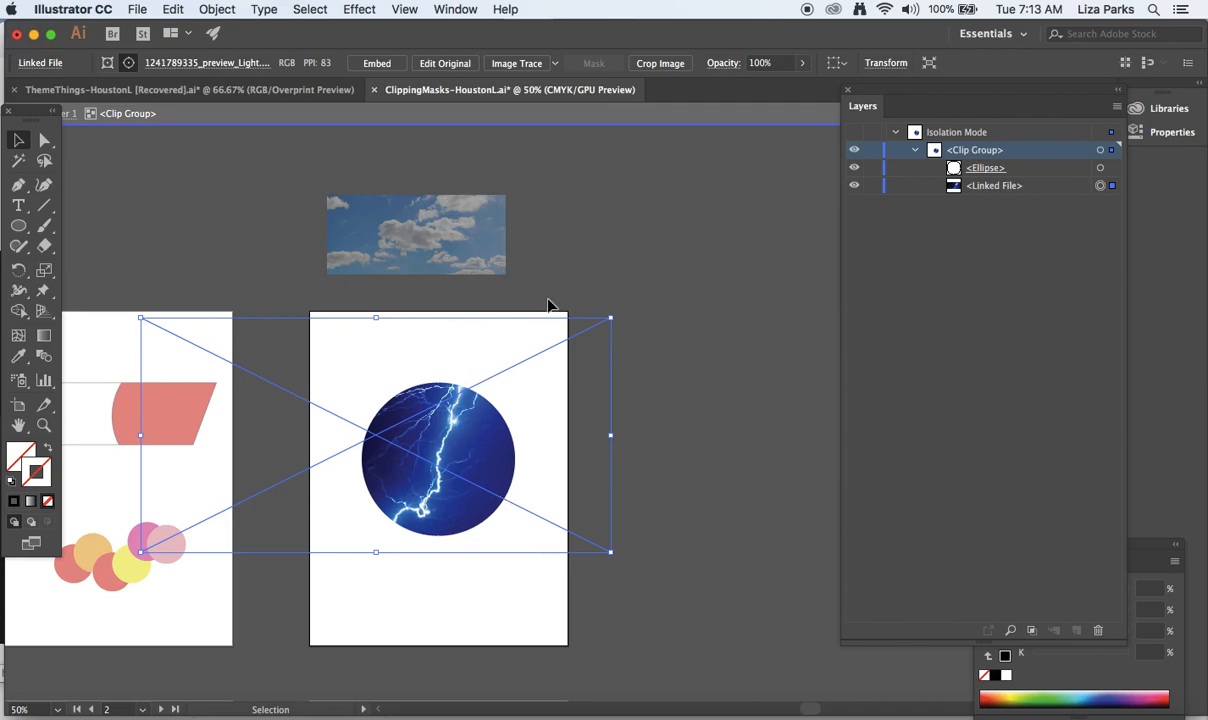
{"action": "mouse_move", "coordinate": [610, 318]}
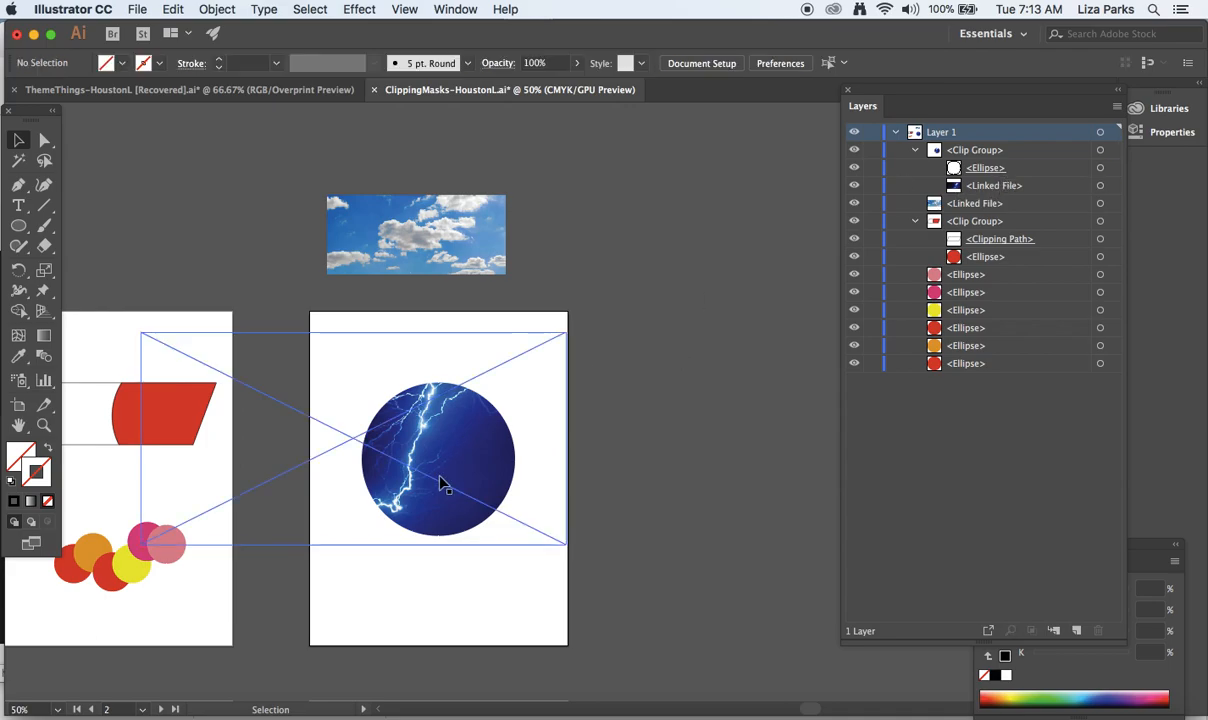
{"action": "left_click", "coordinate": [438, 458]}
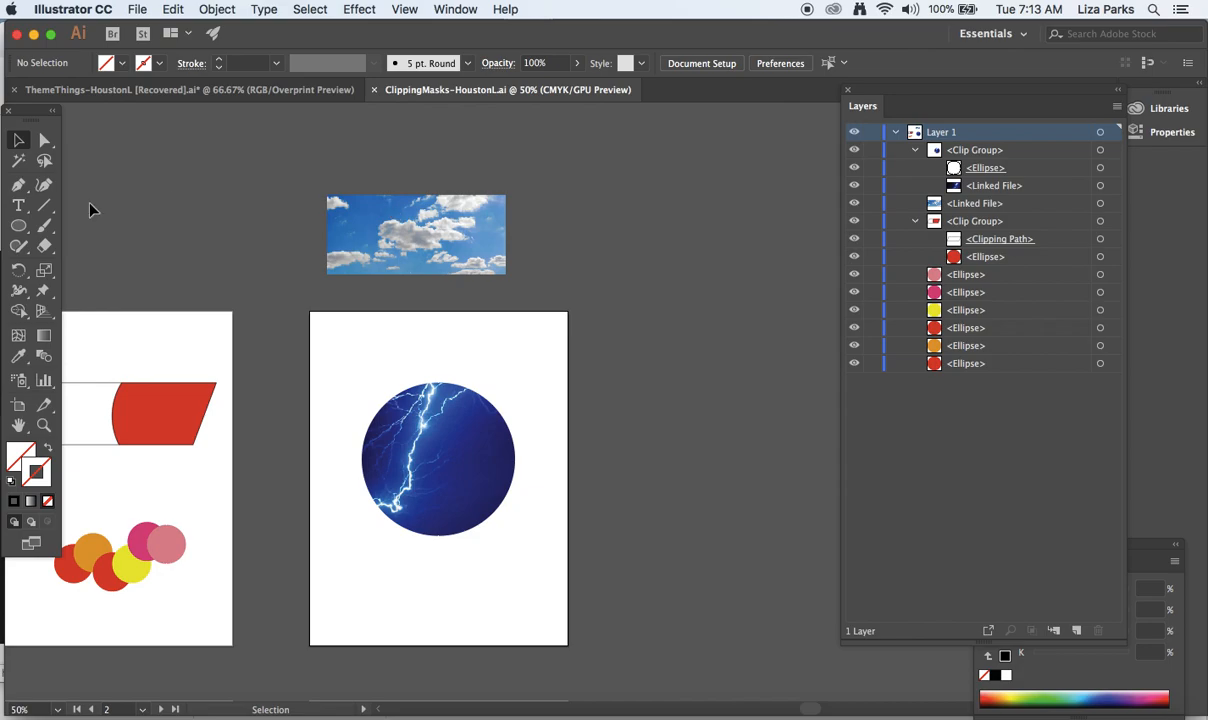
- Draw a tall thin rectangle across the circle and drag the cloud photo onto its top
{"action": "left_click", "coordinate": [18, 224]}
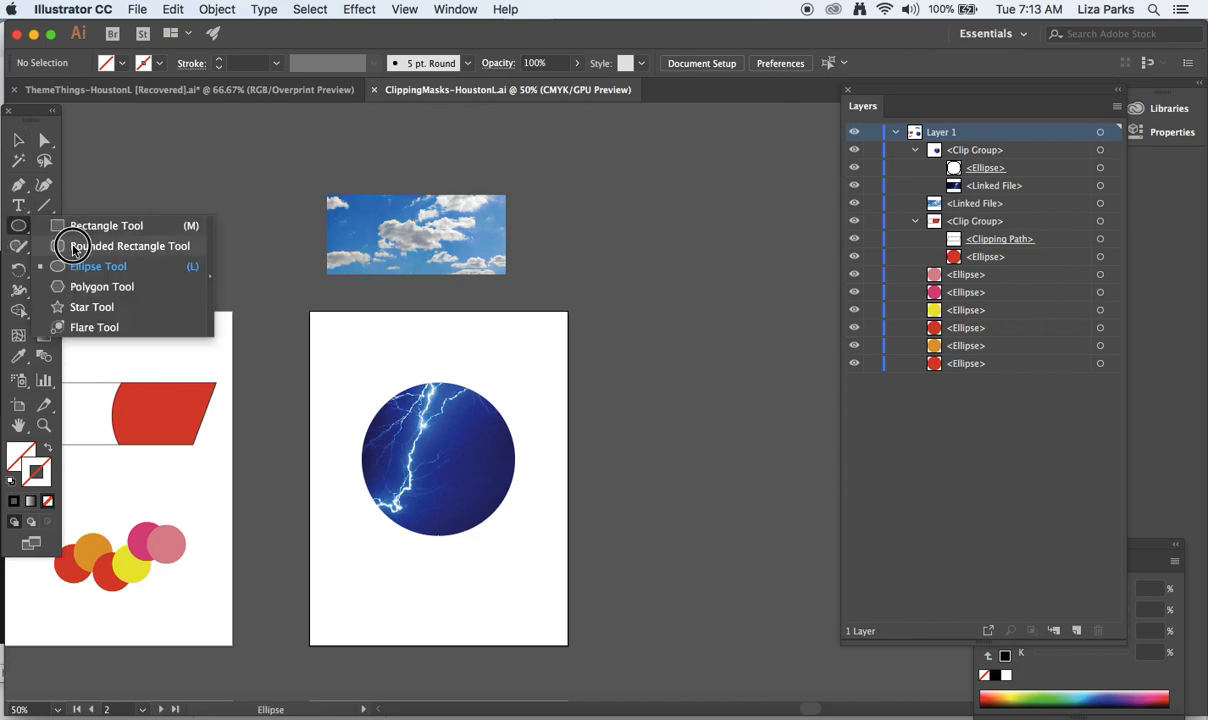
{"action": "left_click", "coordinate": [104, 224]}
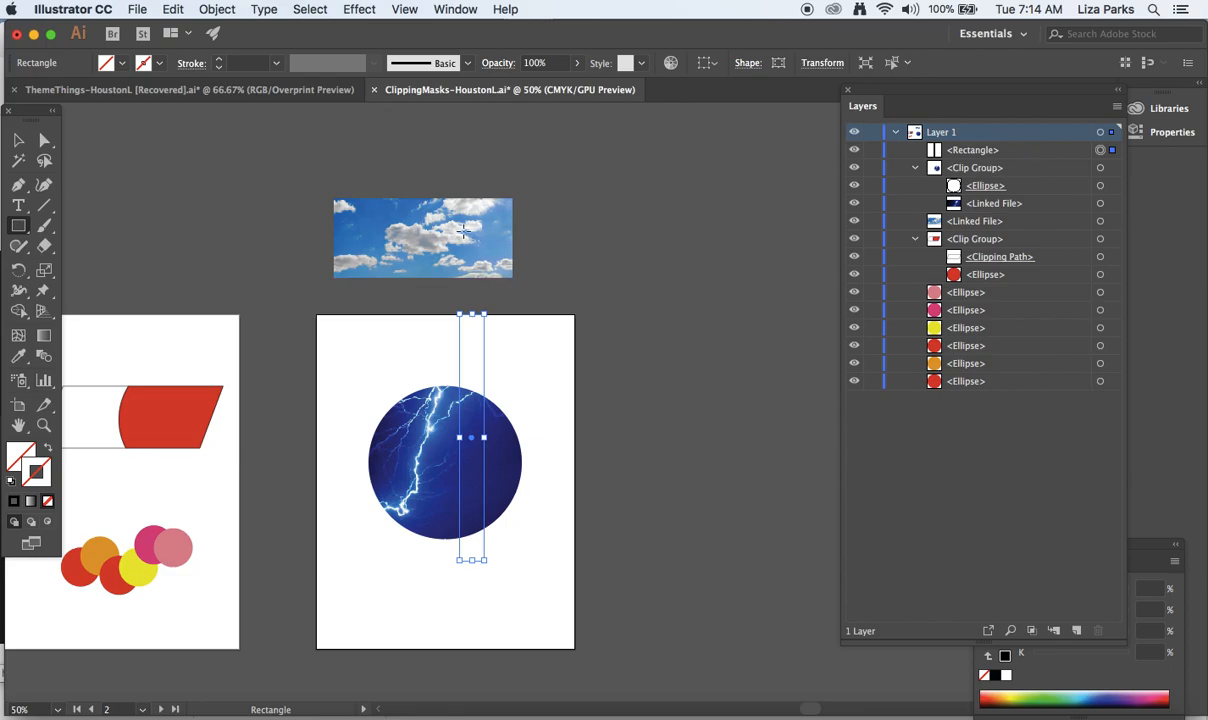
{"action": "left_click", "coordinate": [444, 238]}
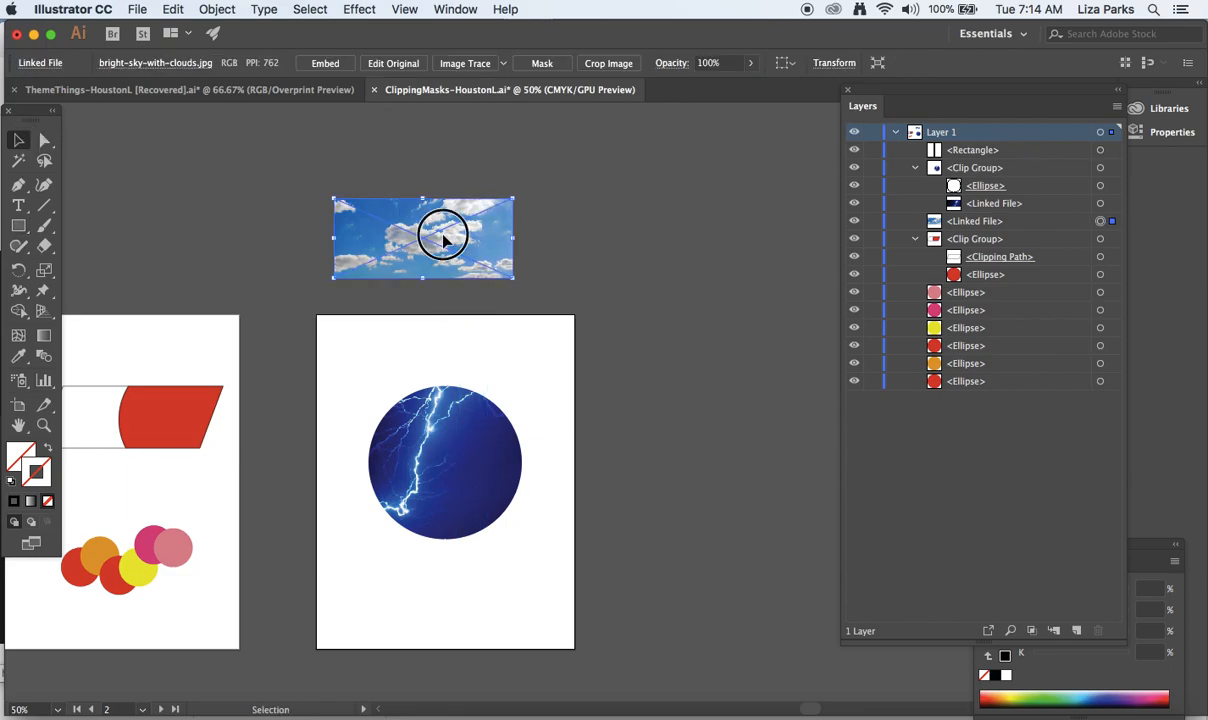
{"action": "left_click_drag", "start_coordinate": [424, 238], "coordinate": [492, 330]}
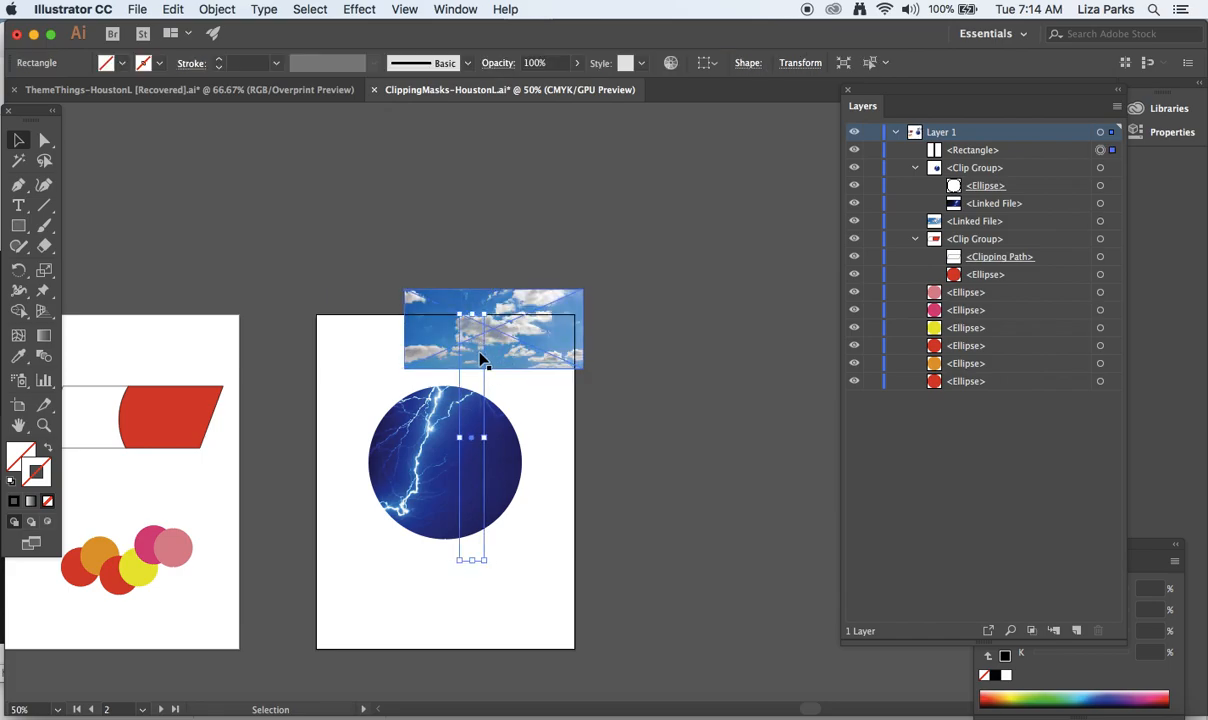
{"action": "mouse_move", "coordinate": [564, 336]}
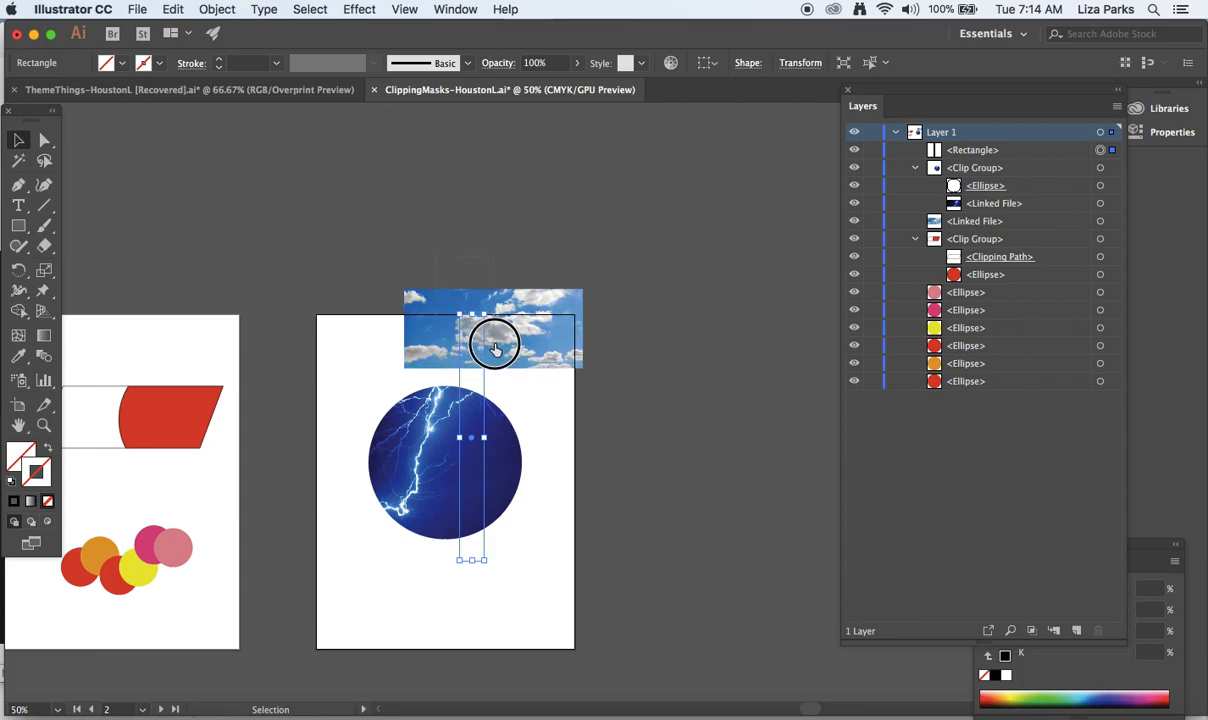
- Make the clipping mask via the Object menu and enter the new cloud clip group
{"action": "left_click", "coordinate": [216, 8]}
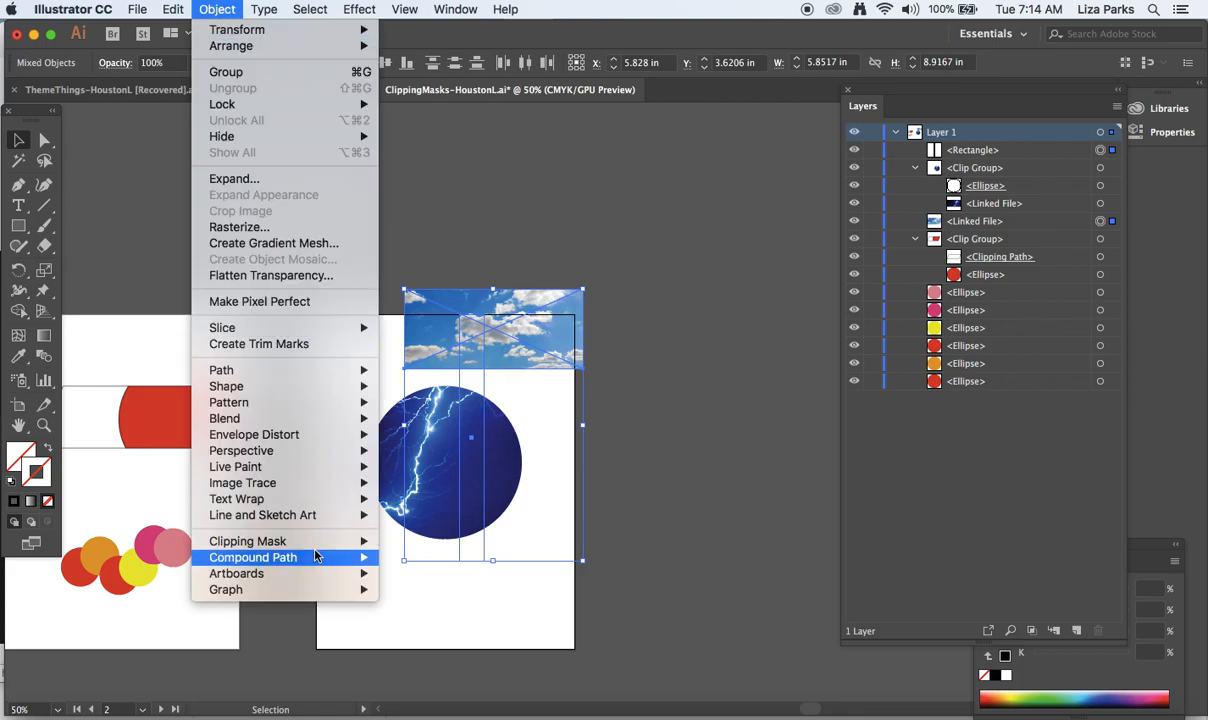
{"action": "mouse_move", "coordinate": [282, 540]}
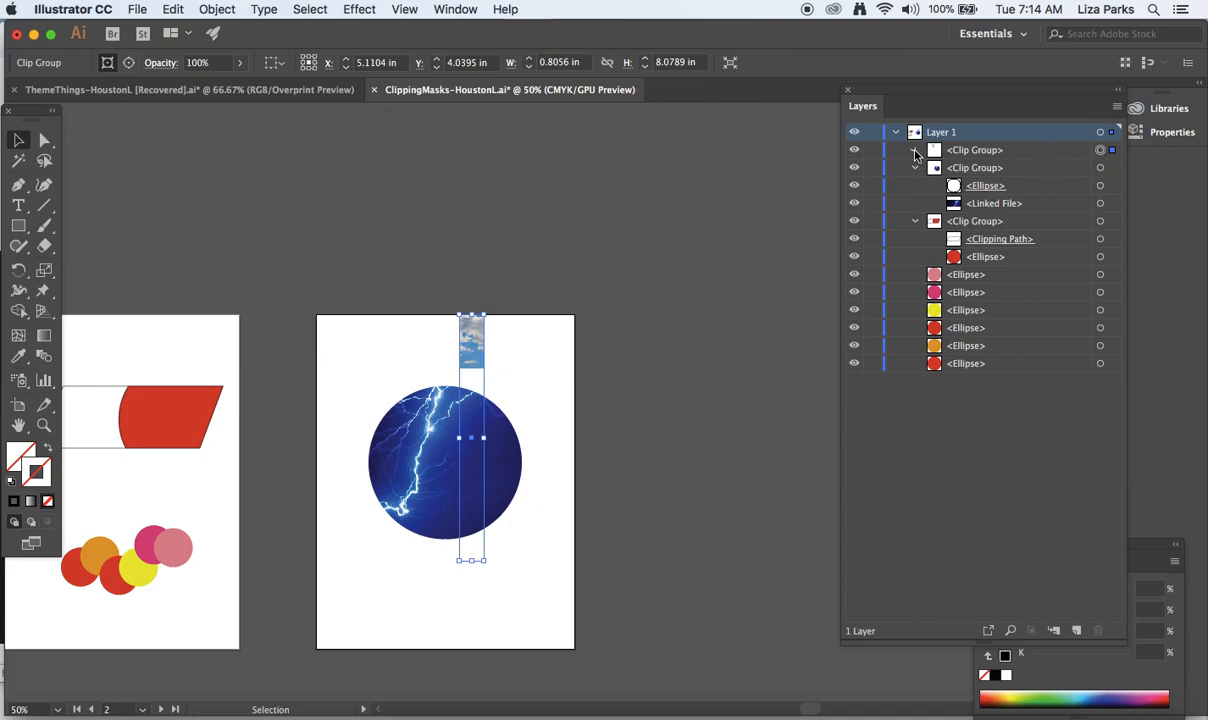
{"action": "left_click", "coordinate": [914, 150]}
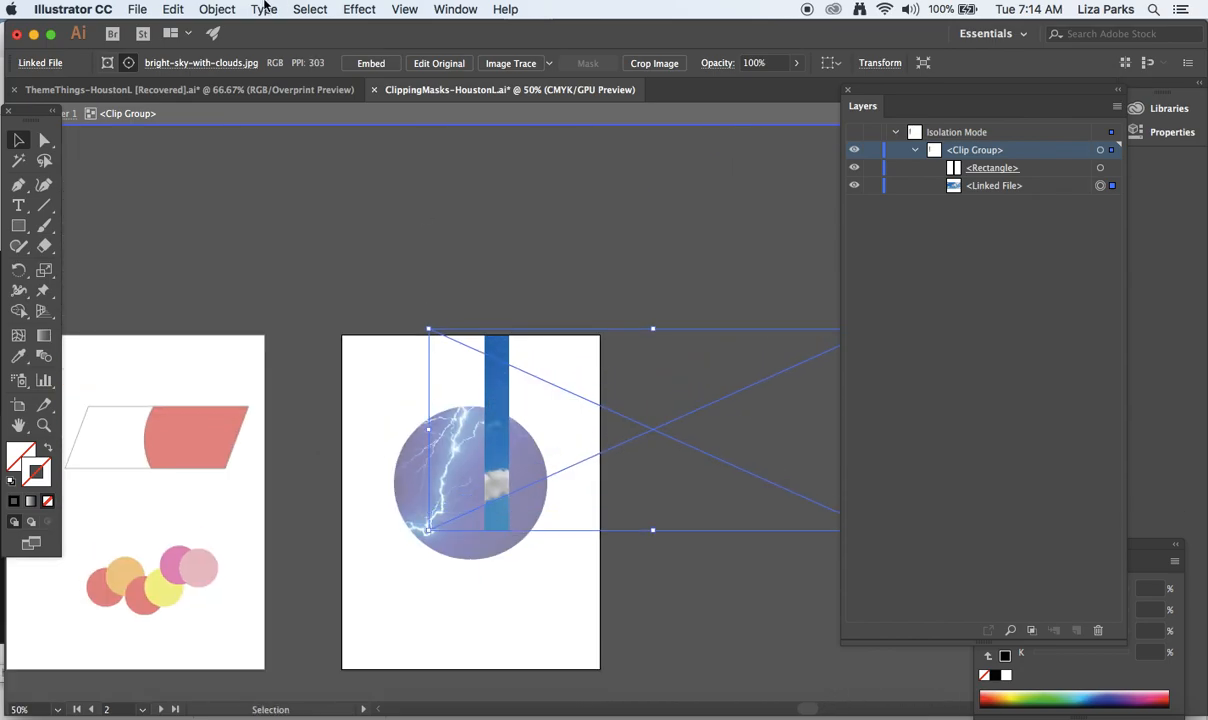
- Rotate the cloud photo 90 degrees with Preview on, then nudge it within the strip
{"action": "left_click", "coordinate": [216, 8]}
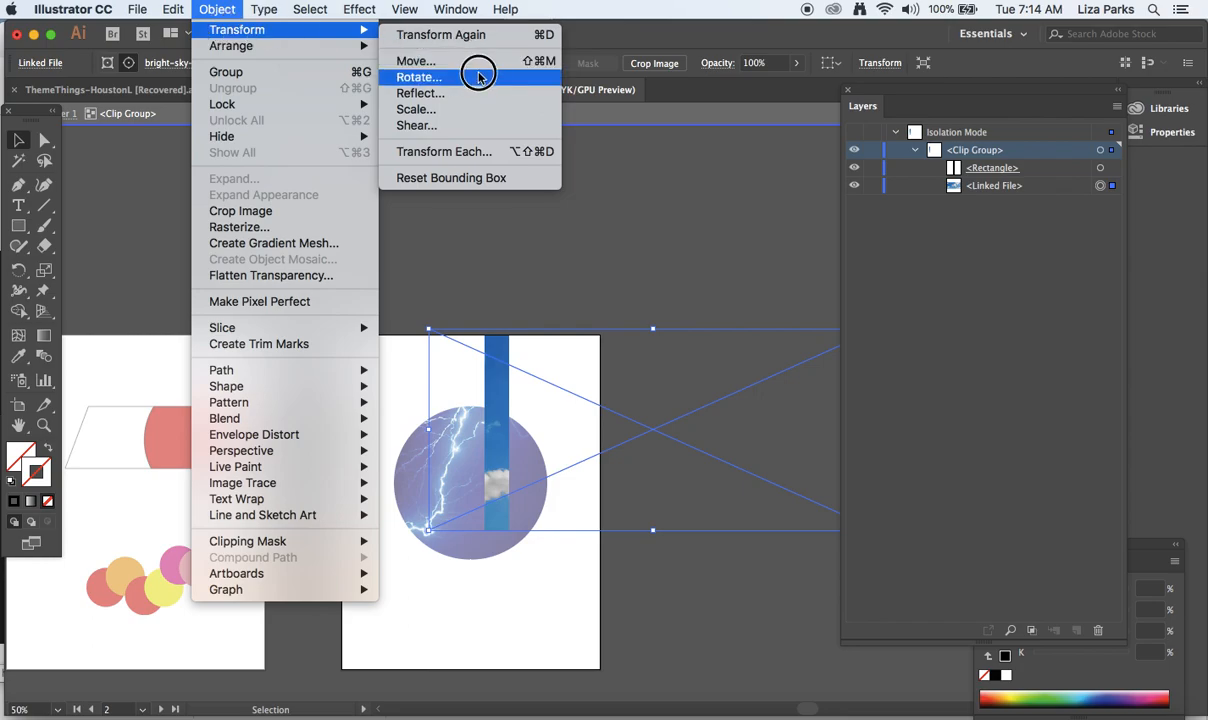
{"action": "left_click", "coordinate": [420, 76]}
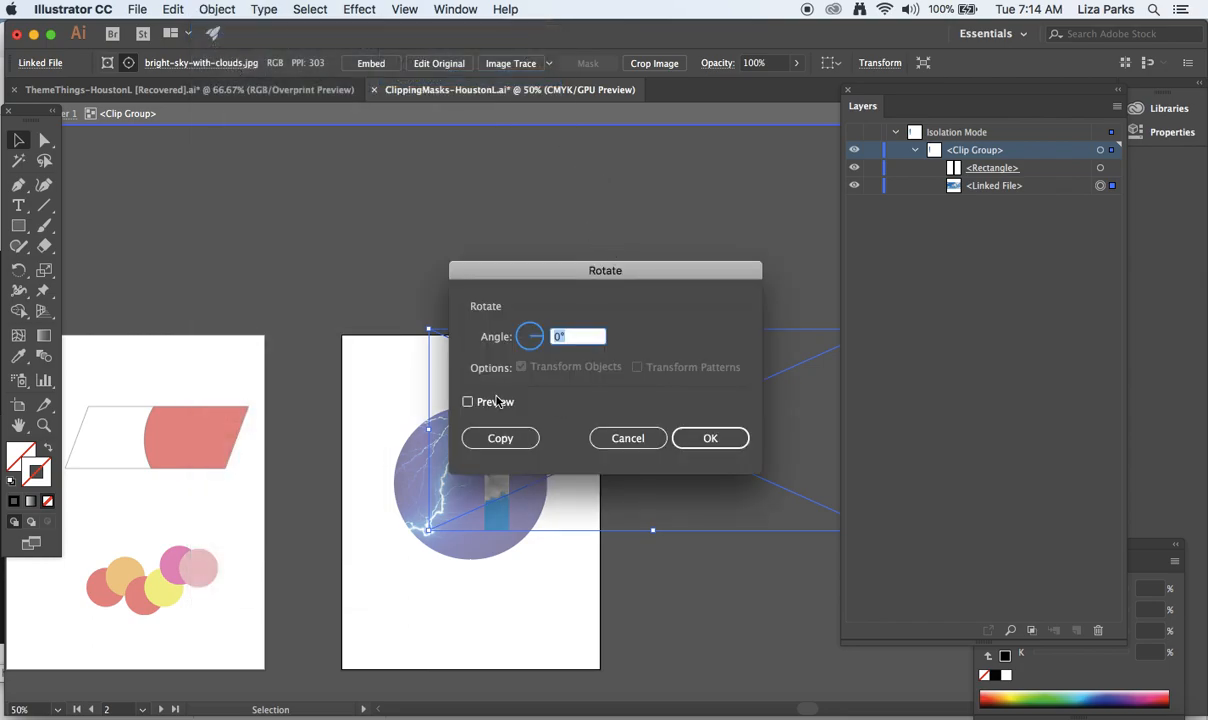
{"action": "left_click", "coordinate": [468, 400]}
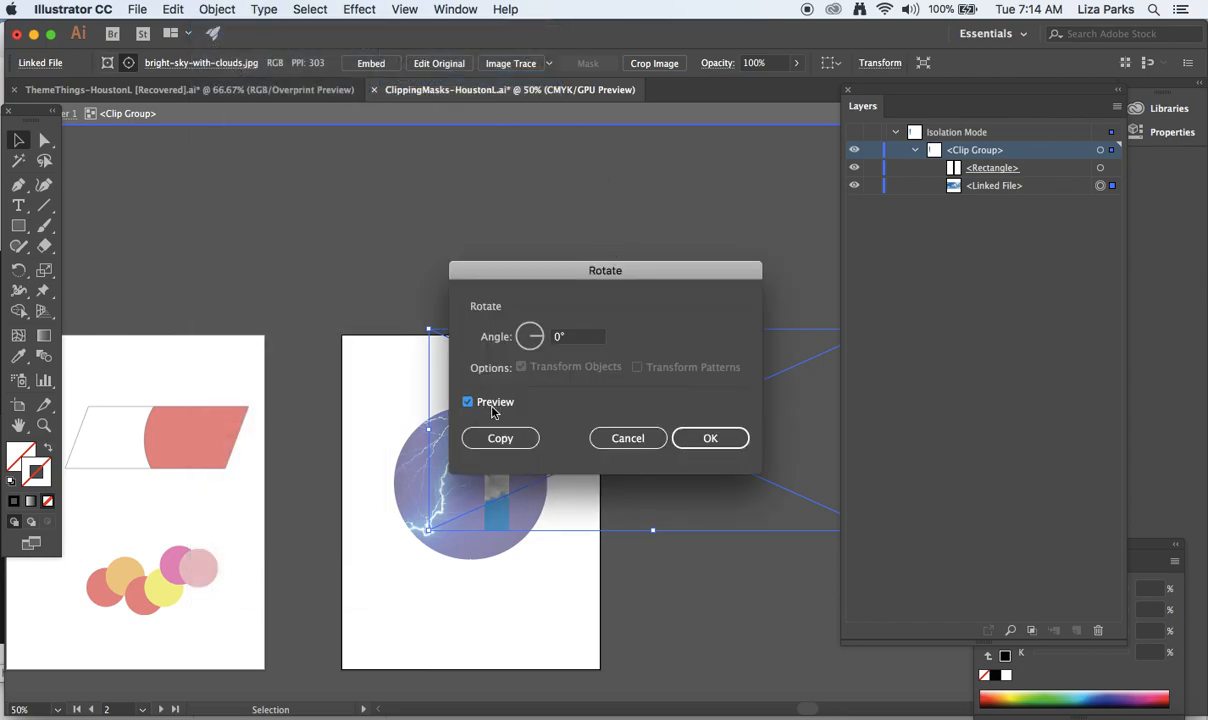
{"action": "left_click_drag", "start_coordinate": [604, 270], "coordinate": [674, 192]}
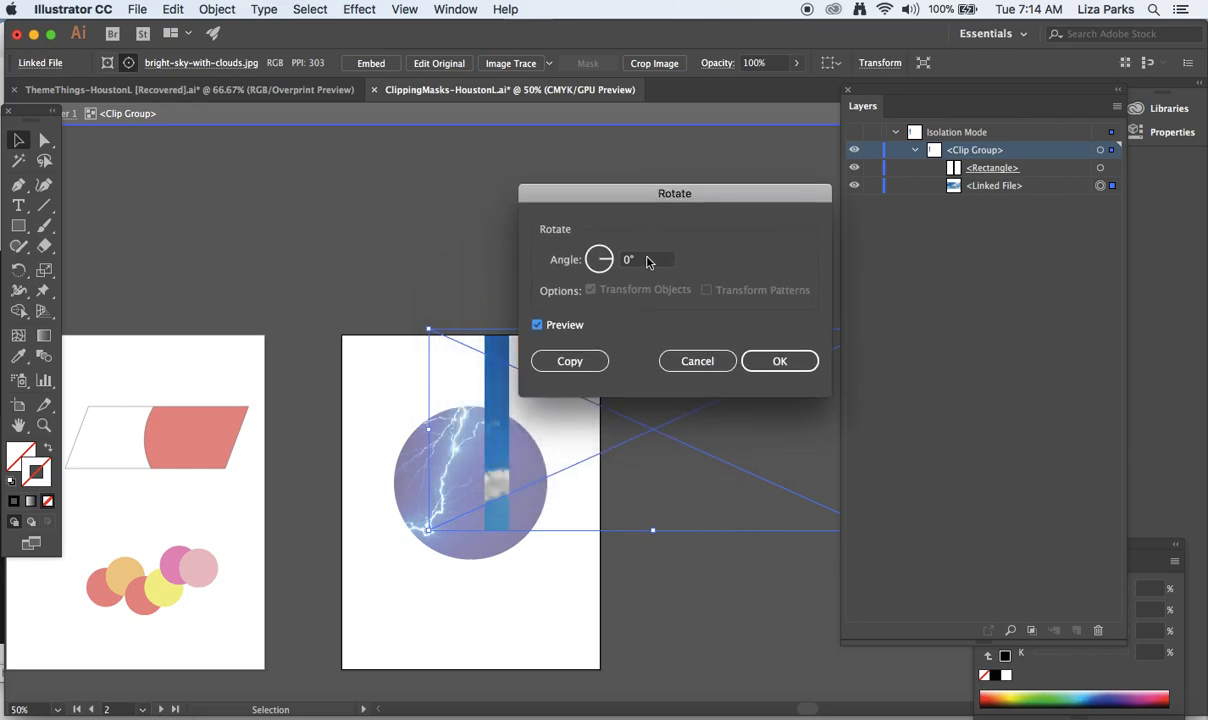
{"action": "type", "text": "90"}
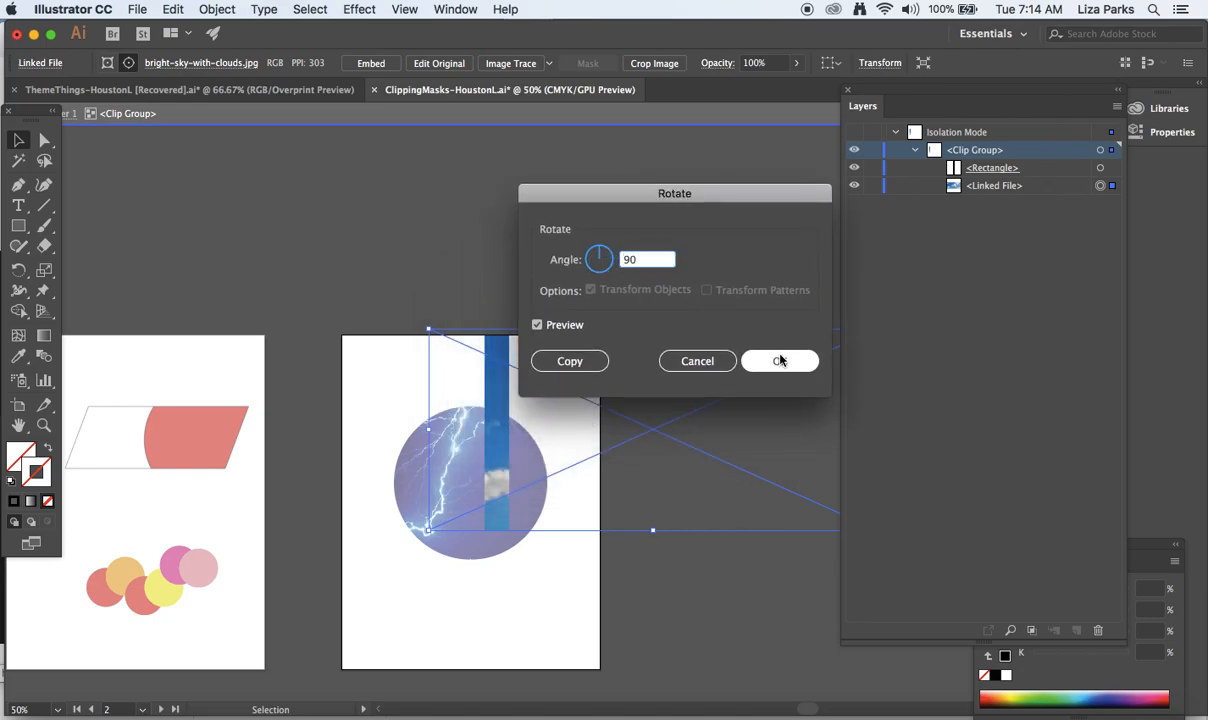
{"action": "left_click", "coordinate": [780, 360]}
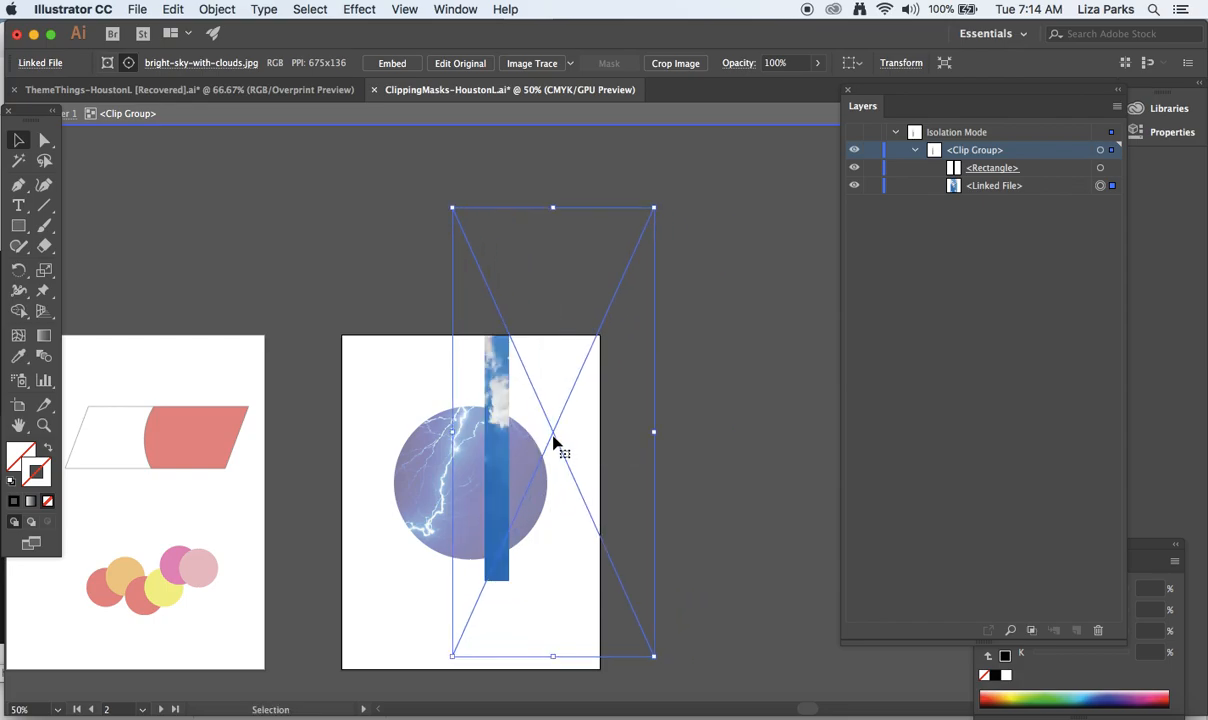
{"action": "left_click_drag", "start_coordinate": [552, 432], "coordinate": [538, 432]}
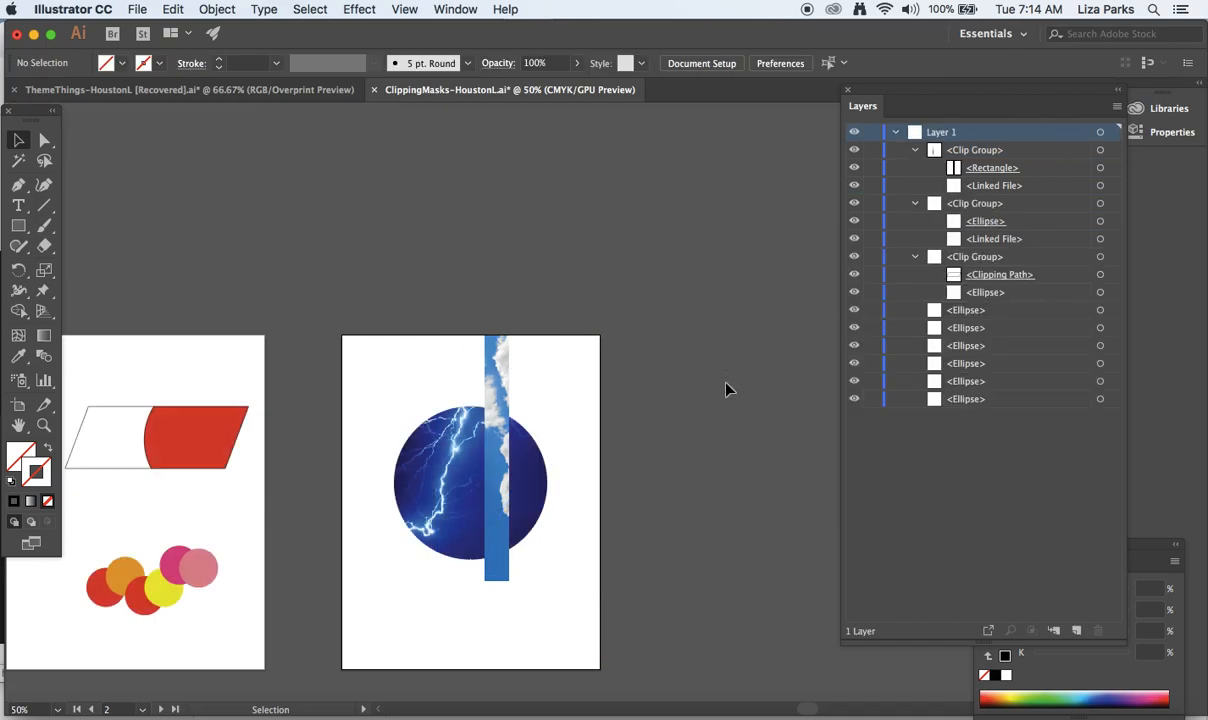
{"action": "left_click", "coordinate": [496, 460]}
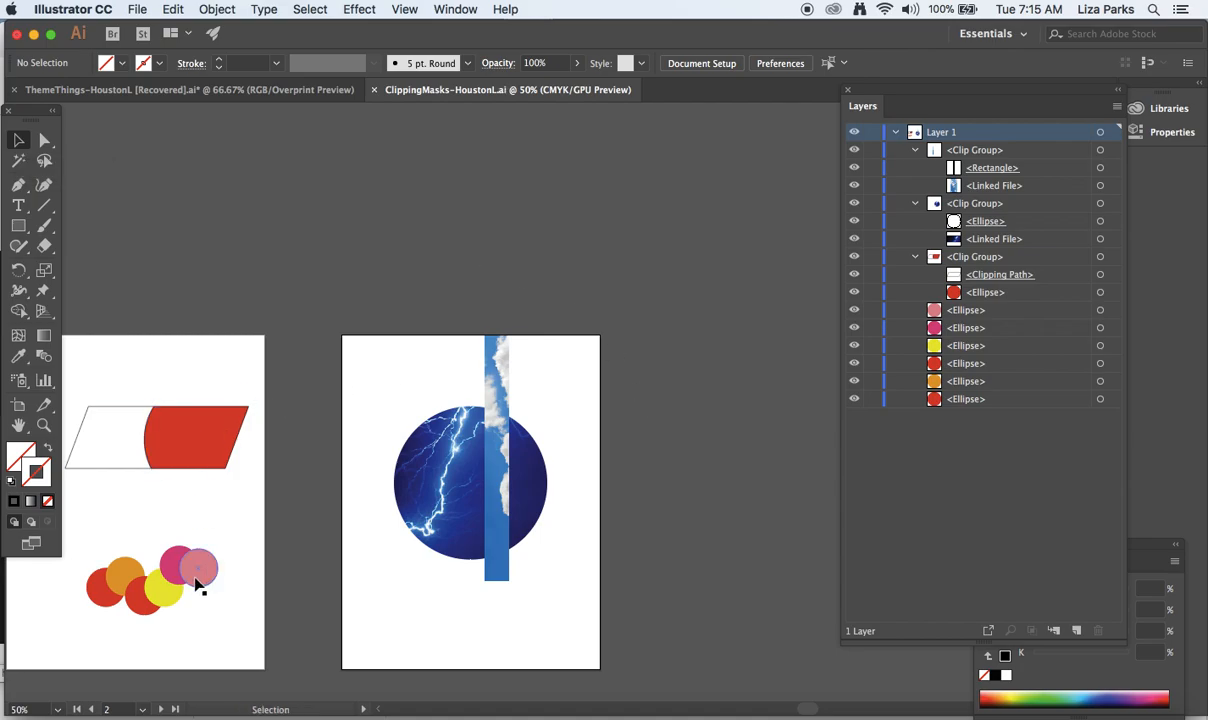
{"action": "mouse_move", "coordinate": [204, 560]}
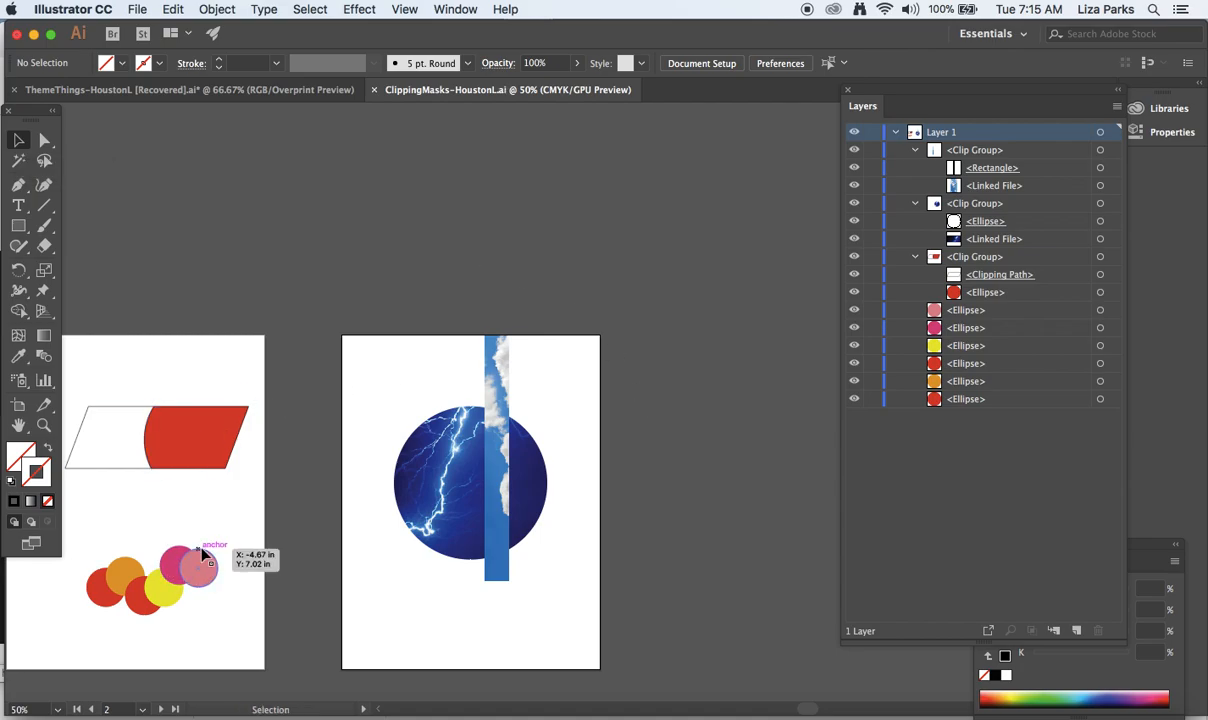